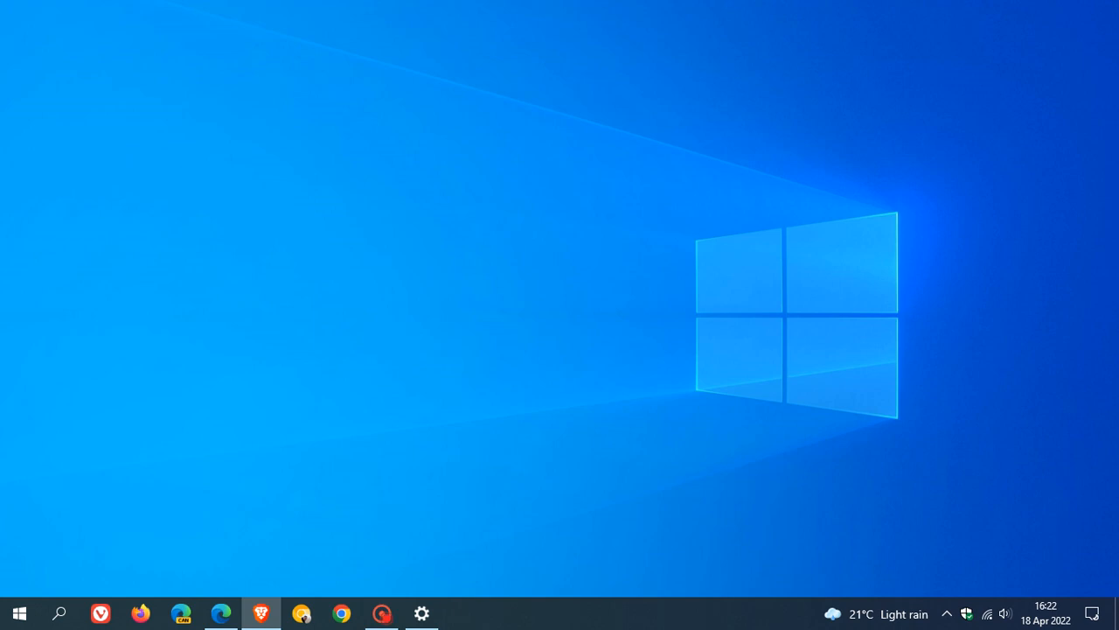
mouse_move(743, 294)
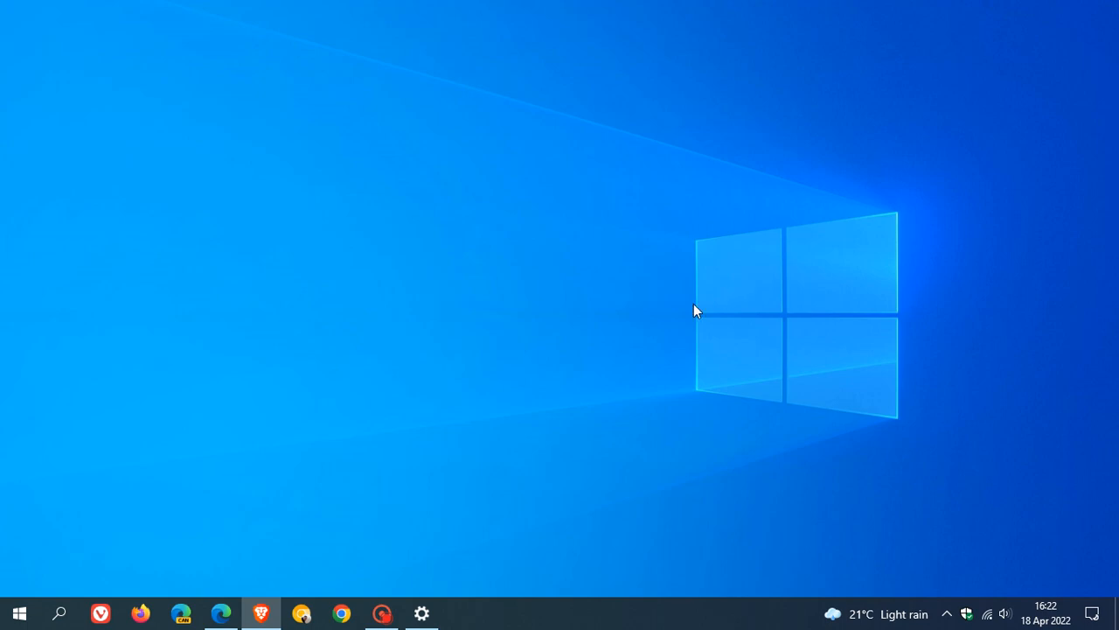
Bring up the Windows Update page reporting the PC is up to date
click(421, 612)
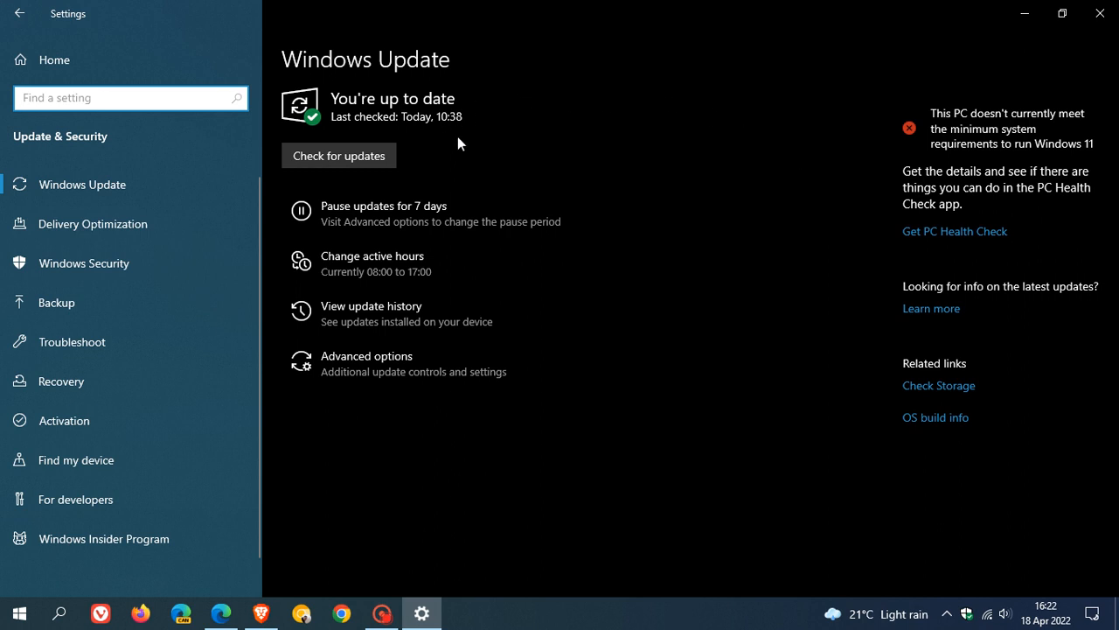
mouse_move(780, 217)
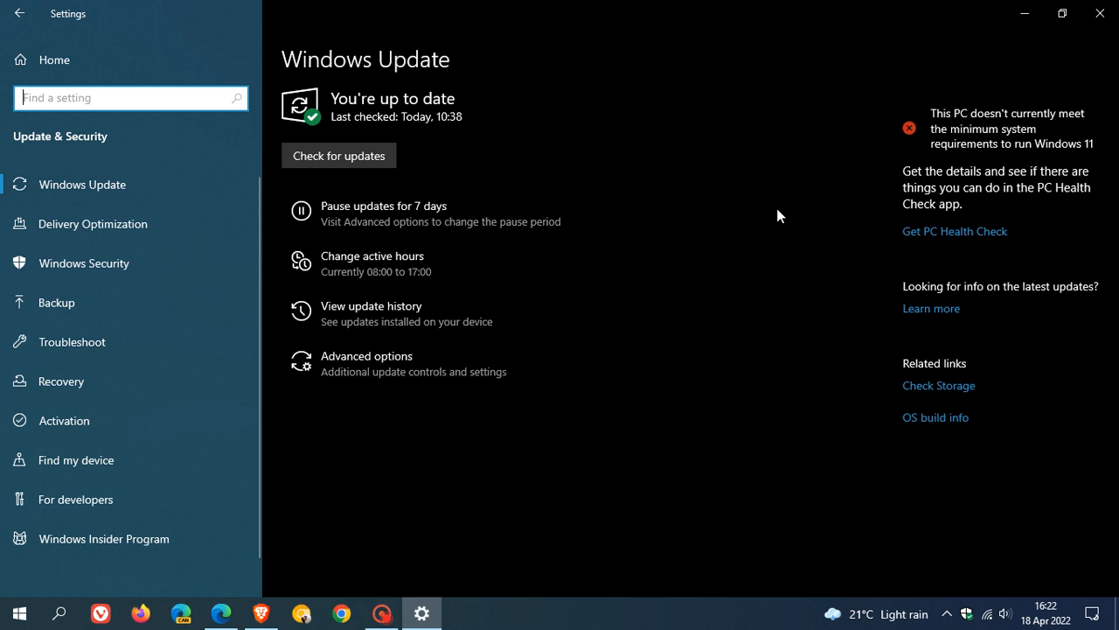
mouse_move(472, 465)
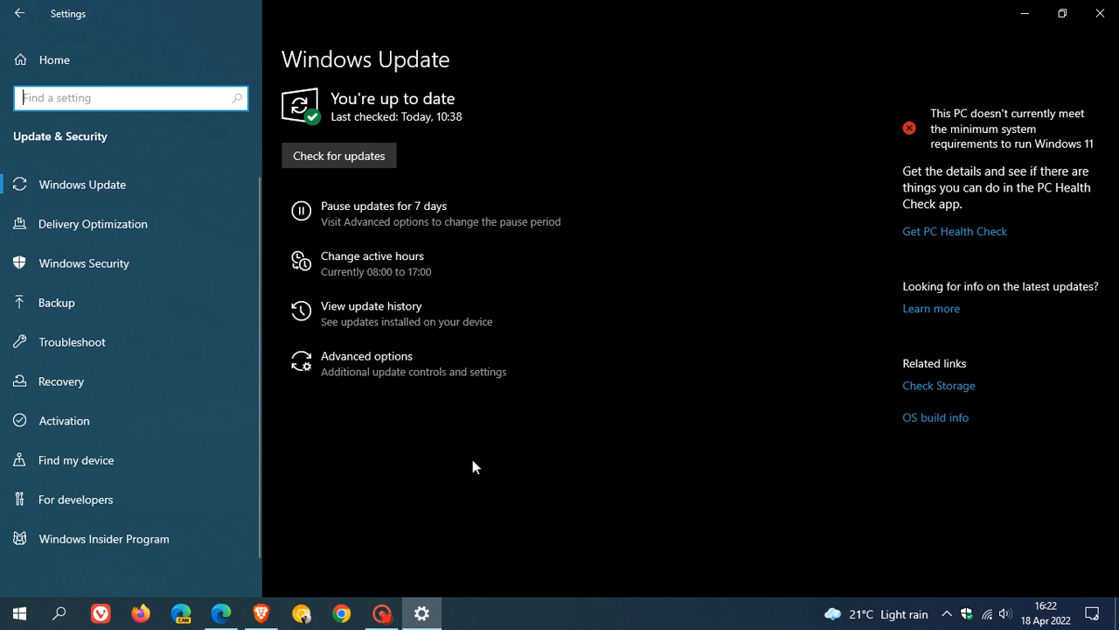
Switch to Edge's Windows 10 version 21H2 release health article and reach its Current status section
click(220, 612)
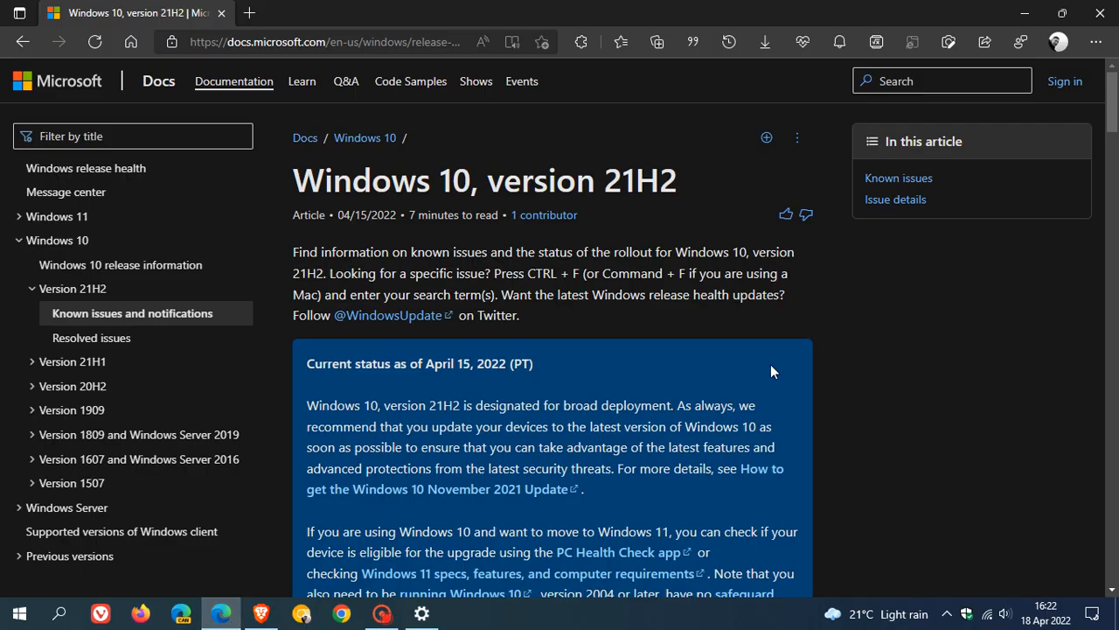
mouse_move(686, 381)
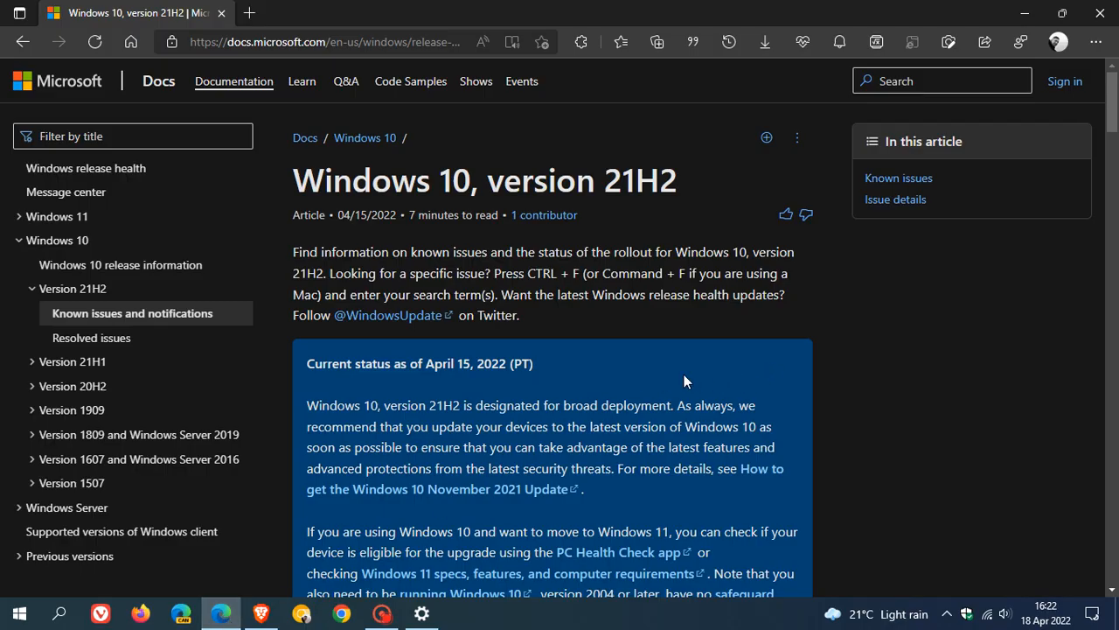
scroll(down, 3)
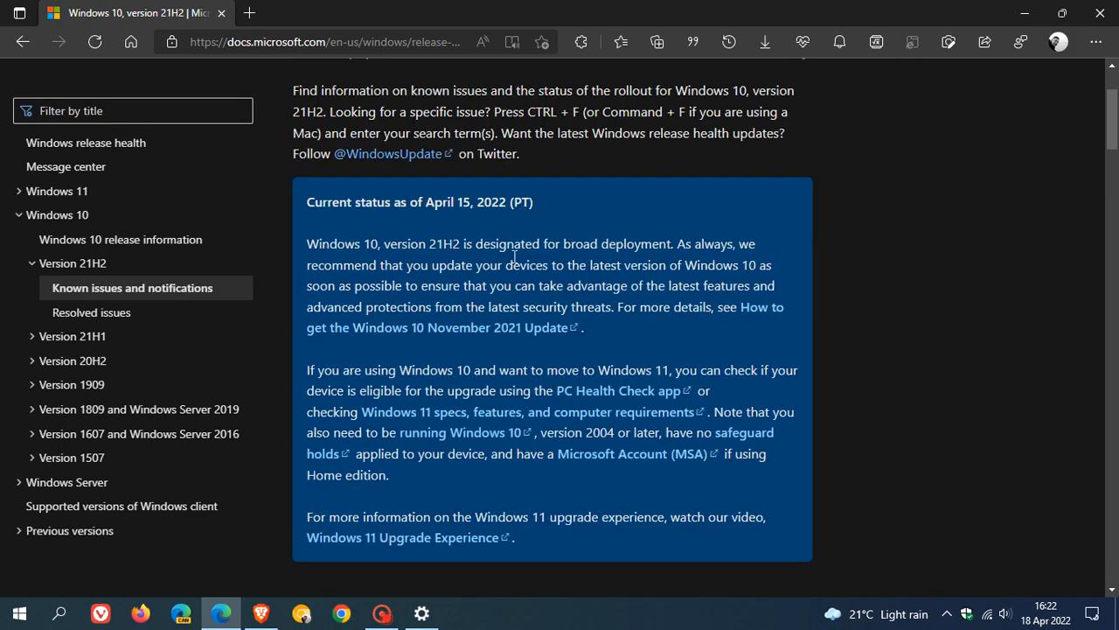
mouse_move(461, 269)
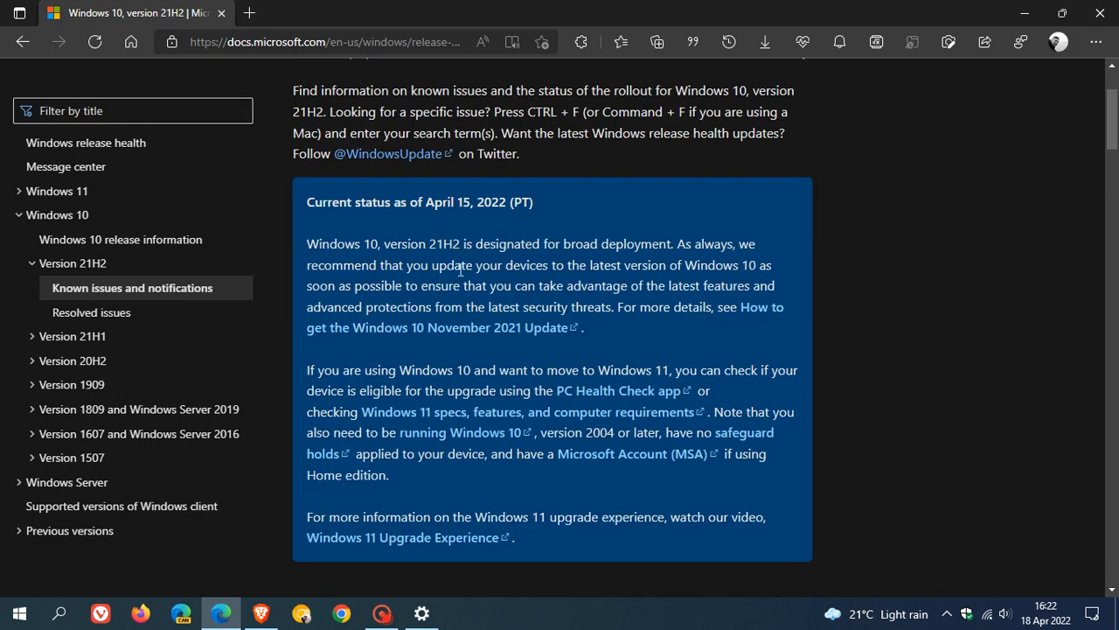
mouse_move(439, 563)
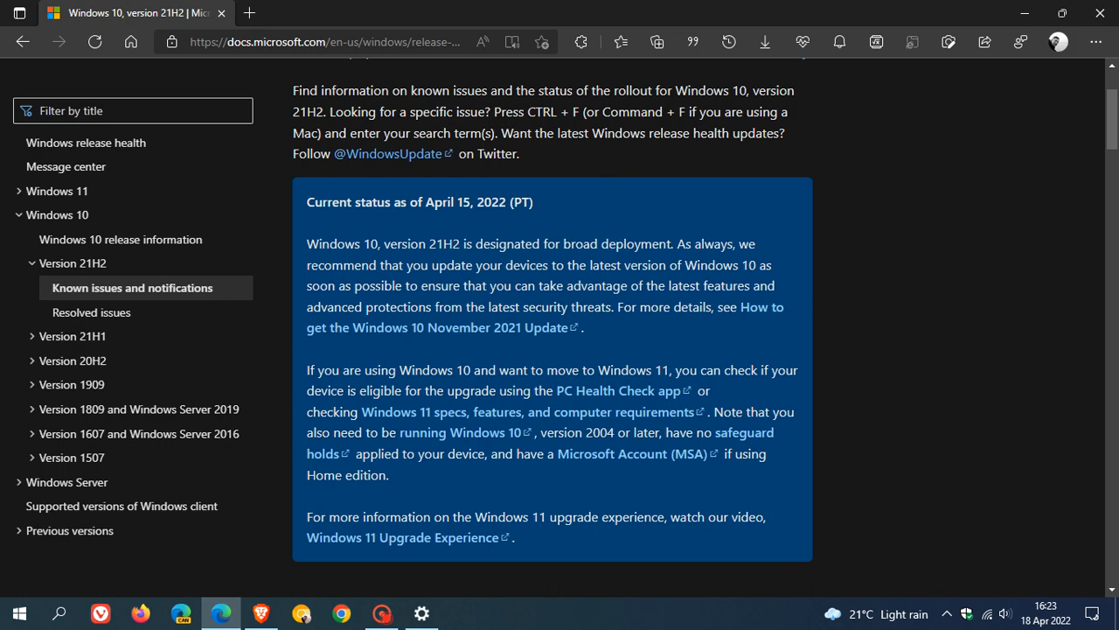
Return to the Windows Update page via the Settings taskbar icon
click(421, 612)
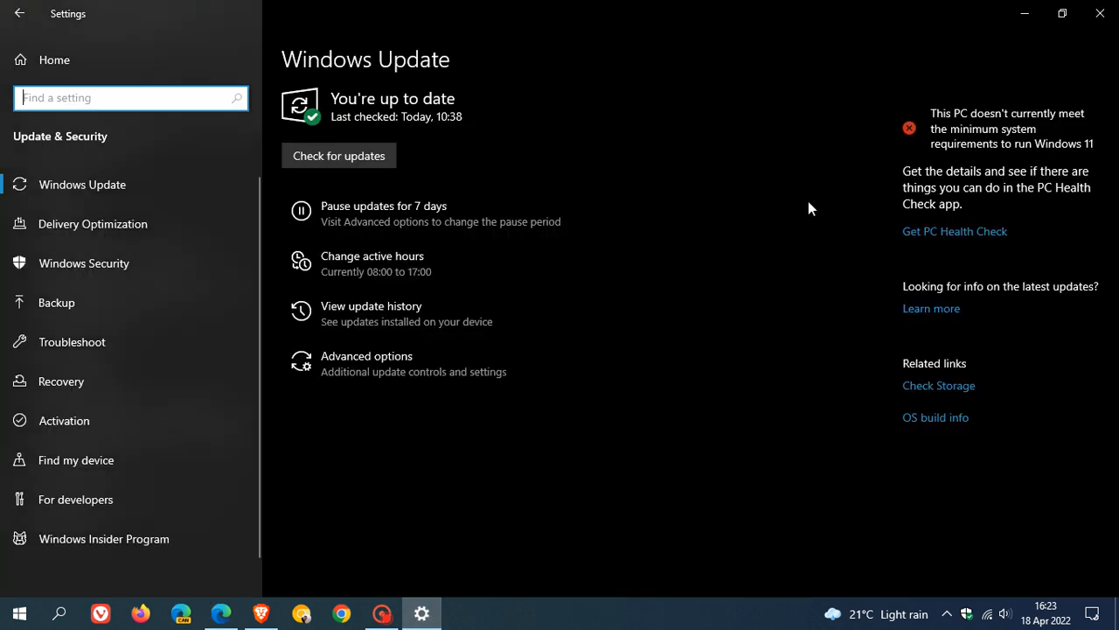
mouse_move(733, 113)
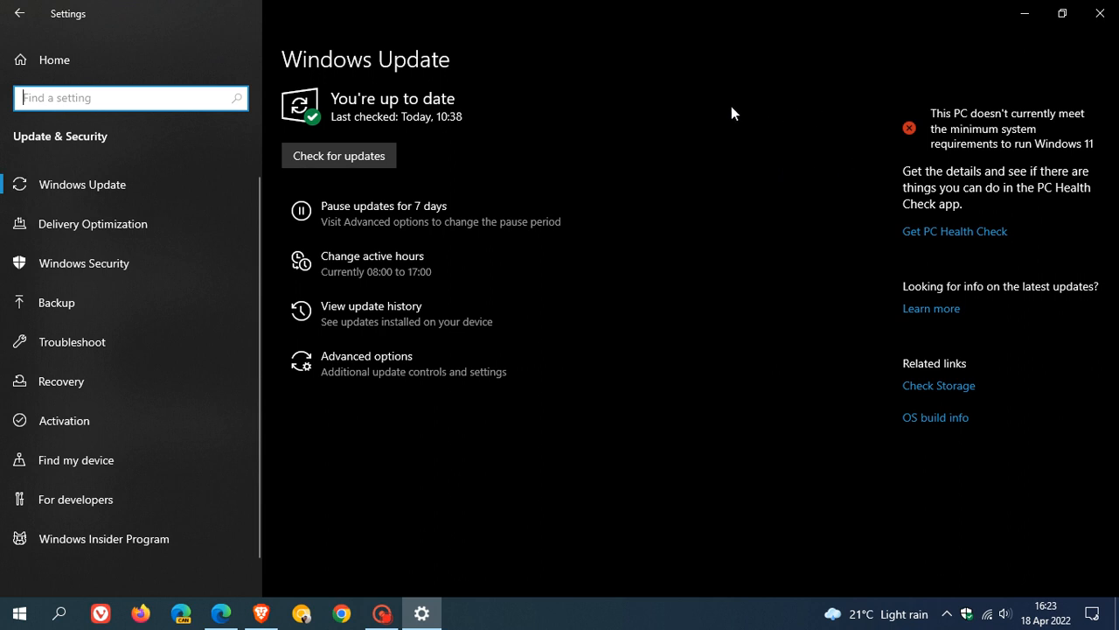
mouse_move(790, 208)
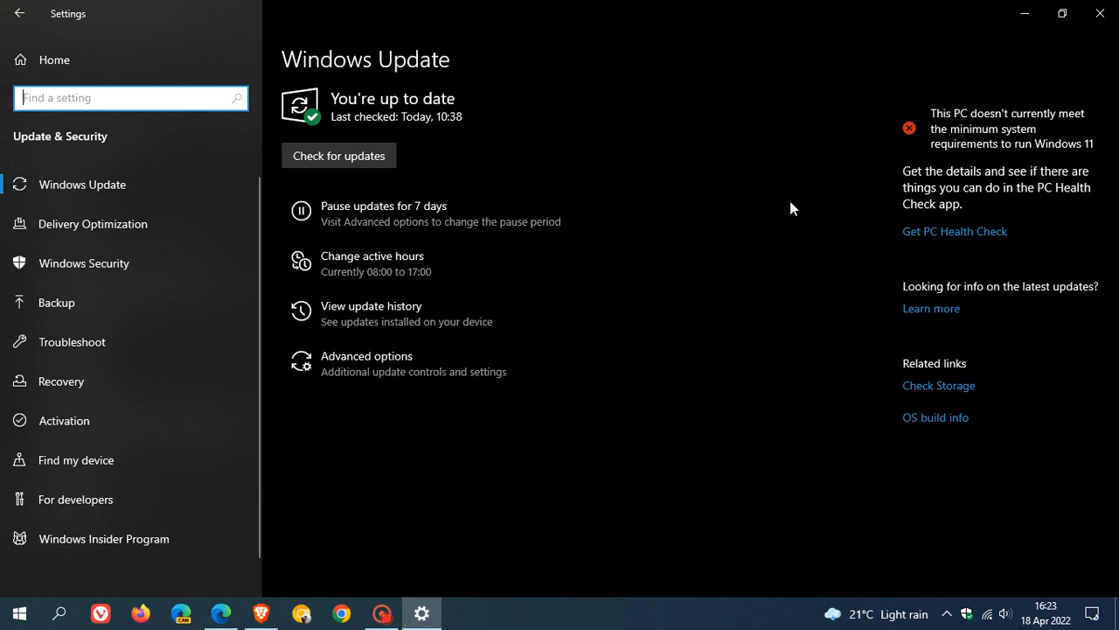
mouse_move(780, 178)
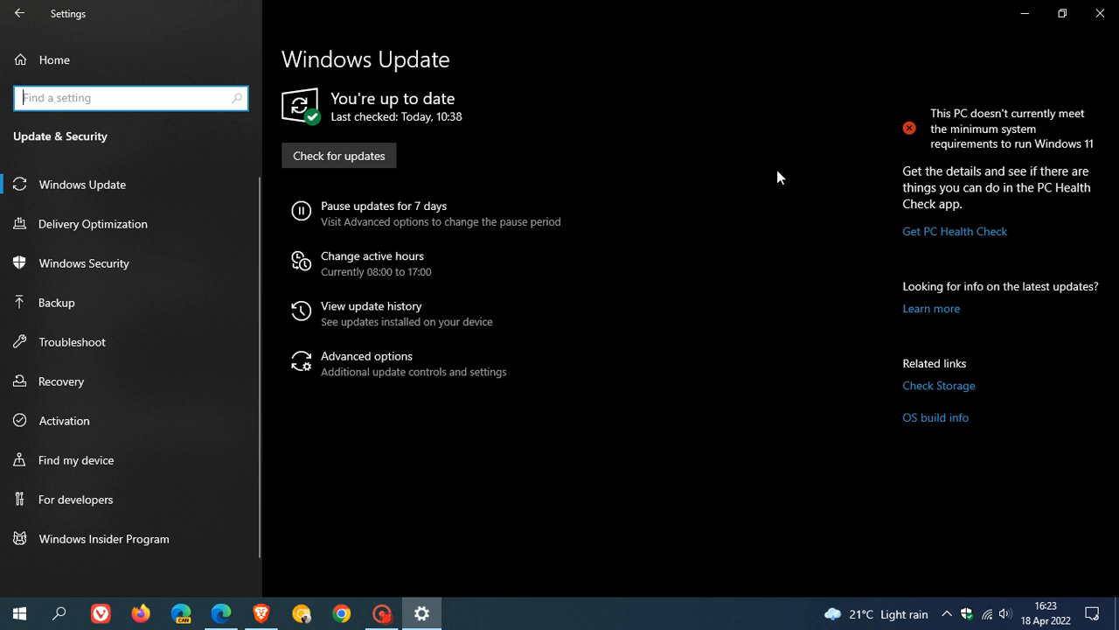
mouse_move(766, 184)
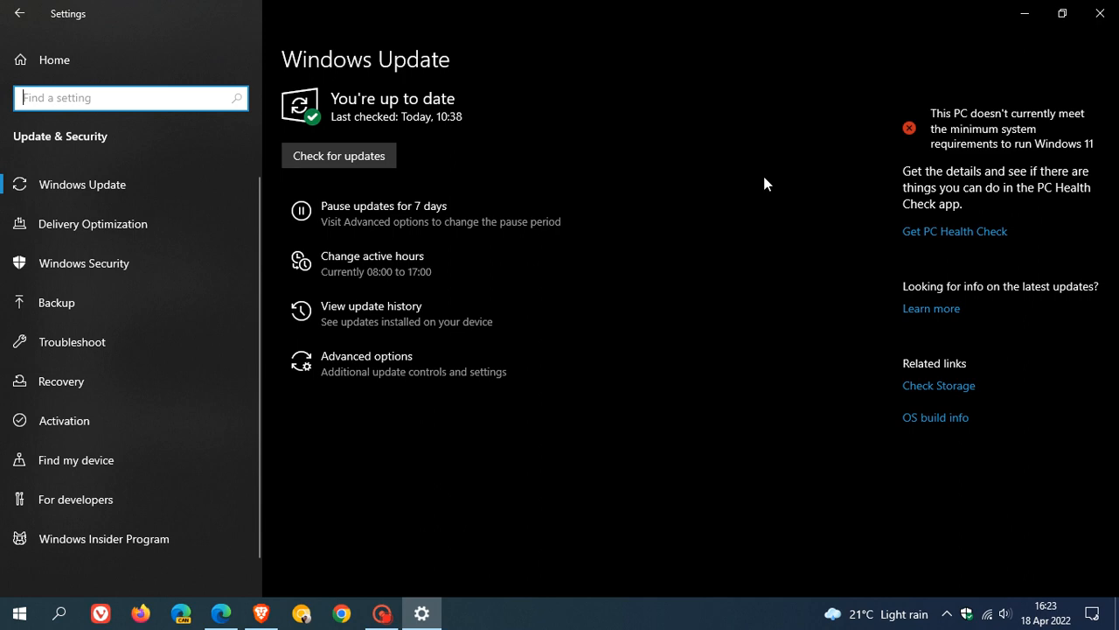
mouse_move(783, 119)
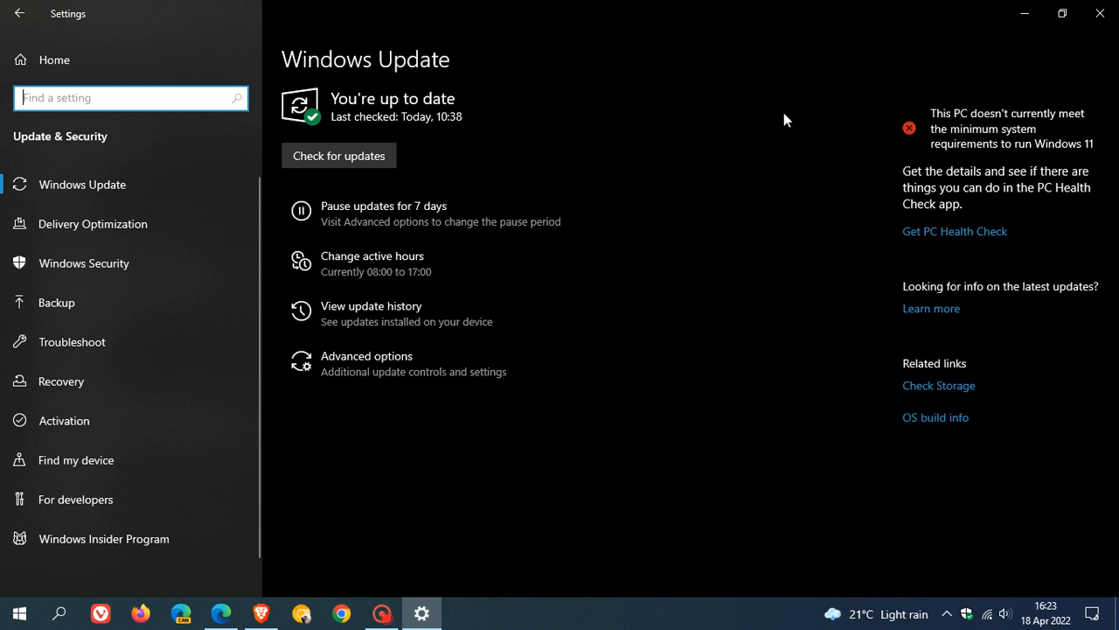
Switch back to the 21H2 release health article shown from its top
click(220, 612)
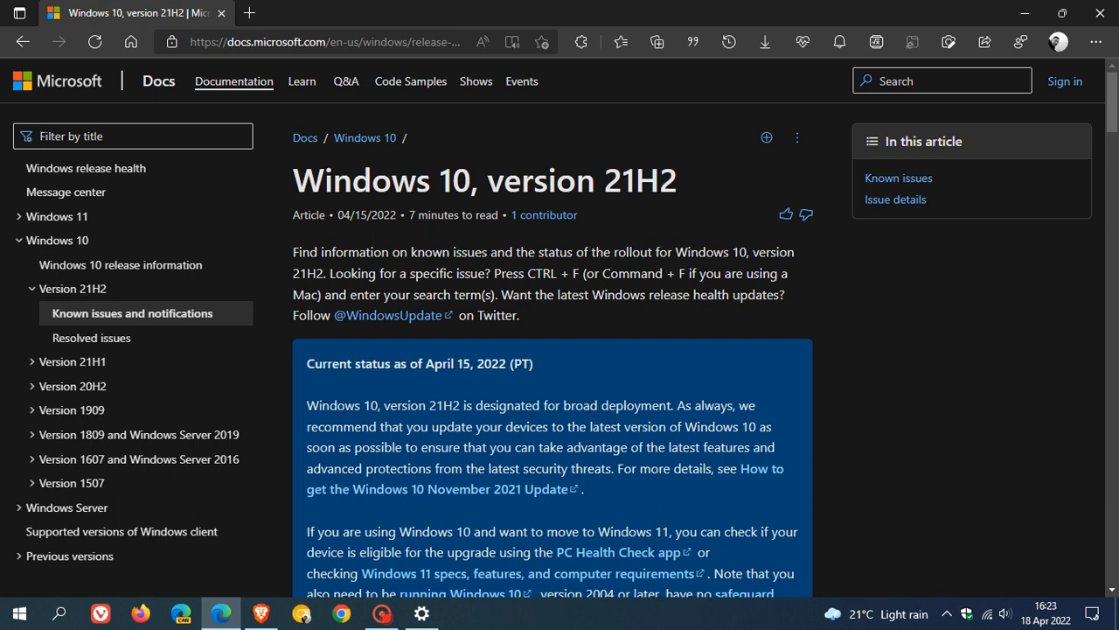
mouse_move(563, 147)
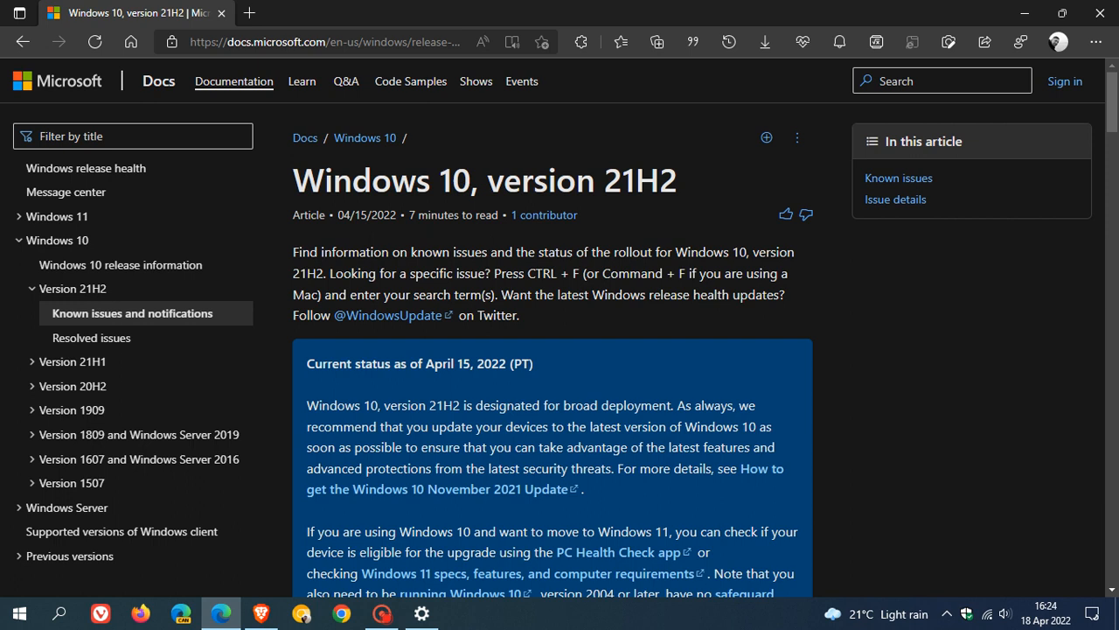
mouse_move(1077, 521)
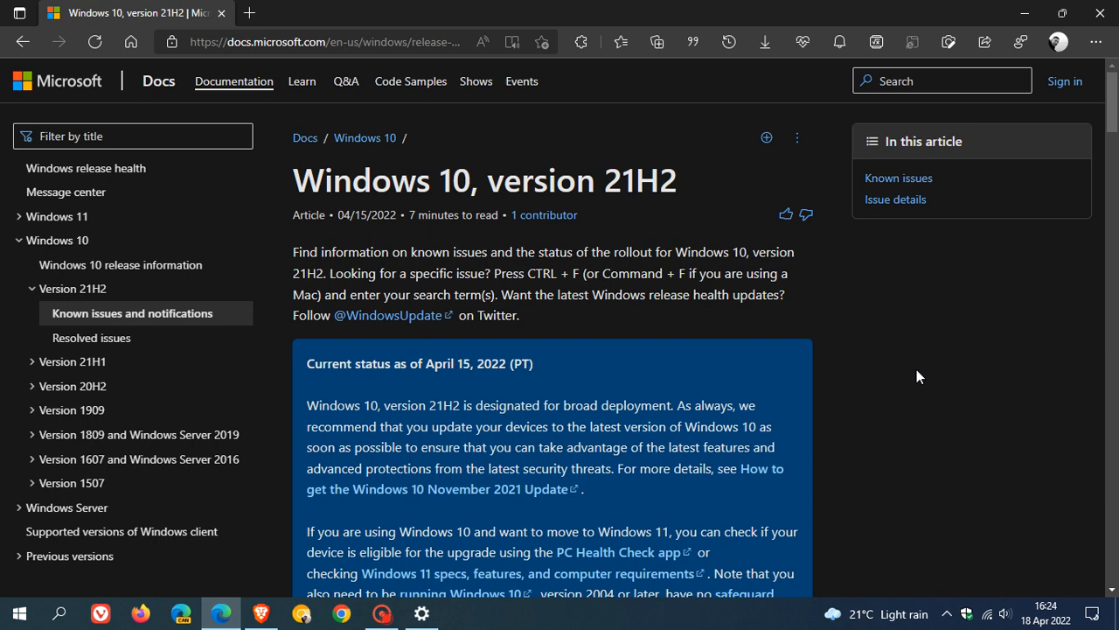
mouse_move(969, 412)
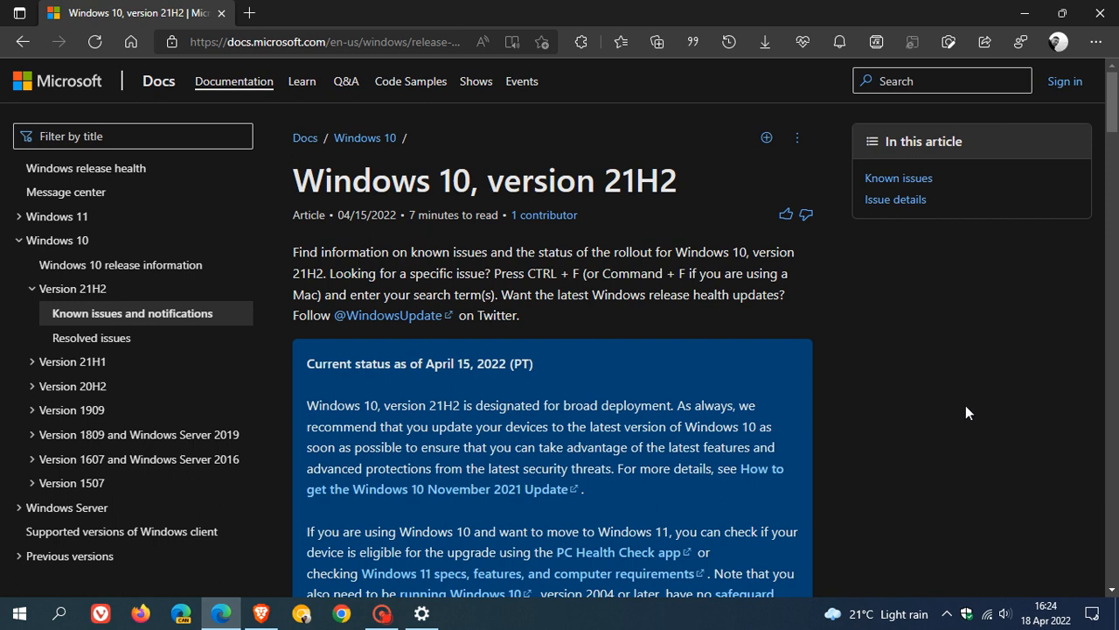
mouse_move(958, 377)
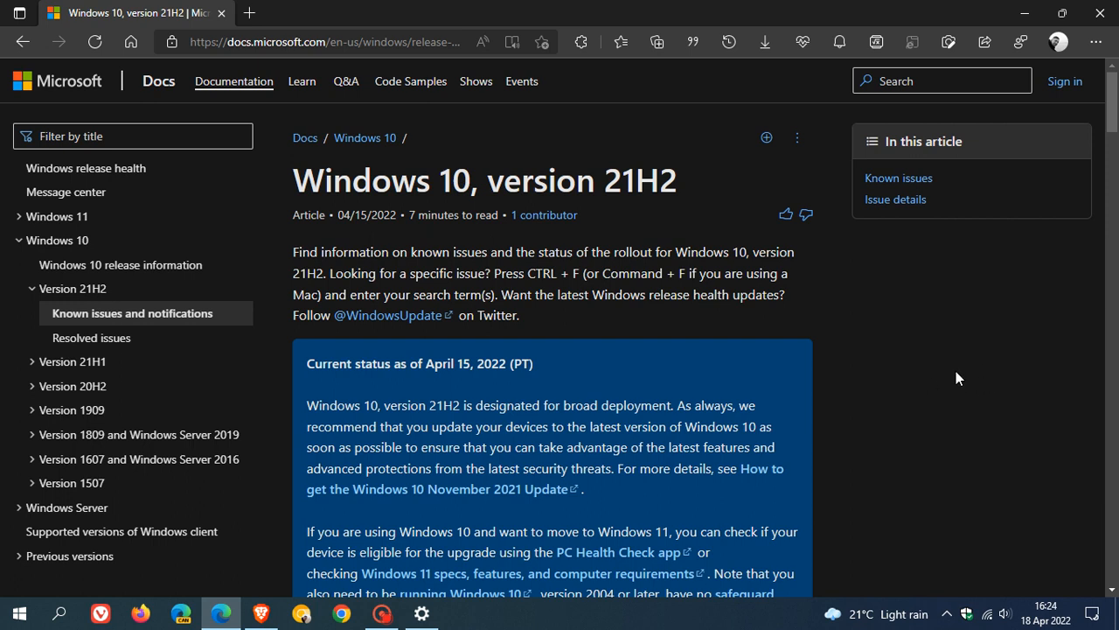
mouse_move(633, 208)
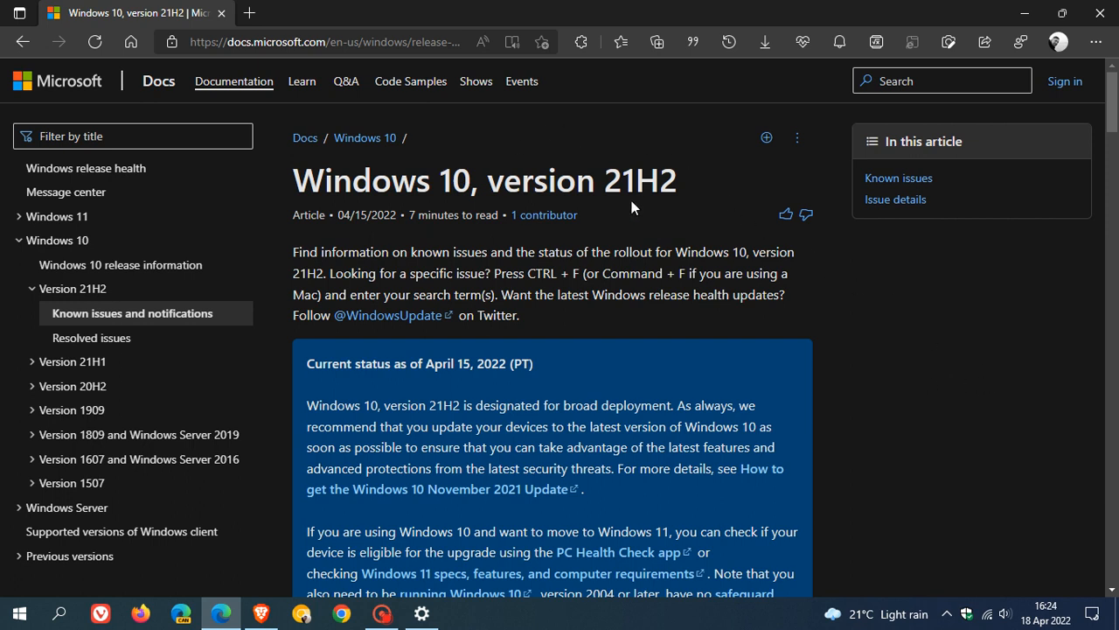
mouse_move(880, 459)
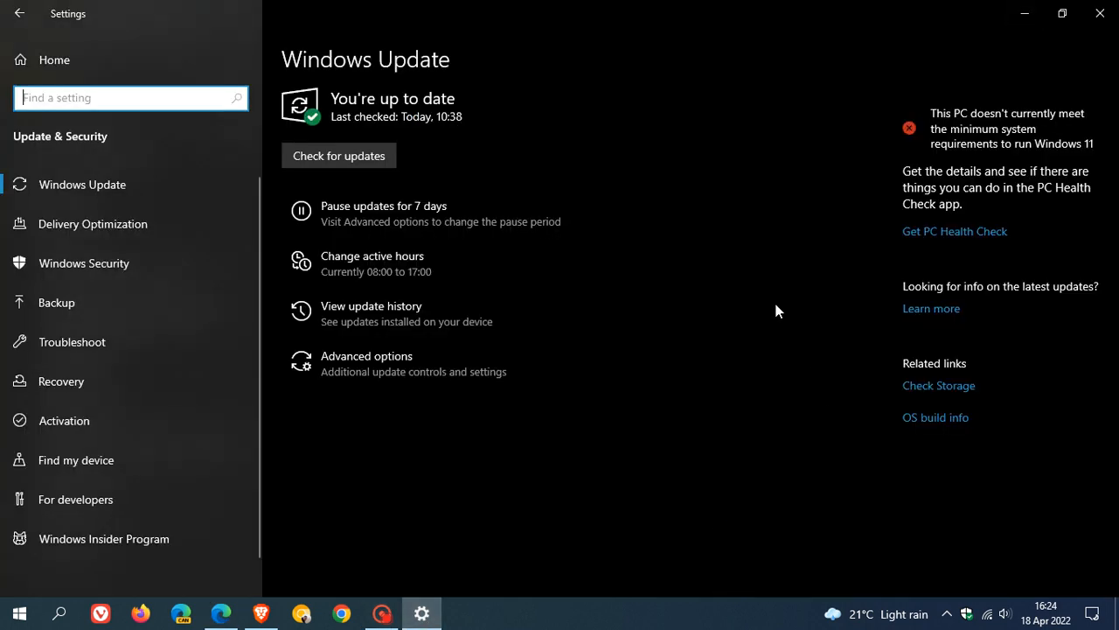
mouse_move(773, 325)
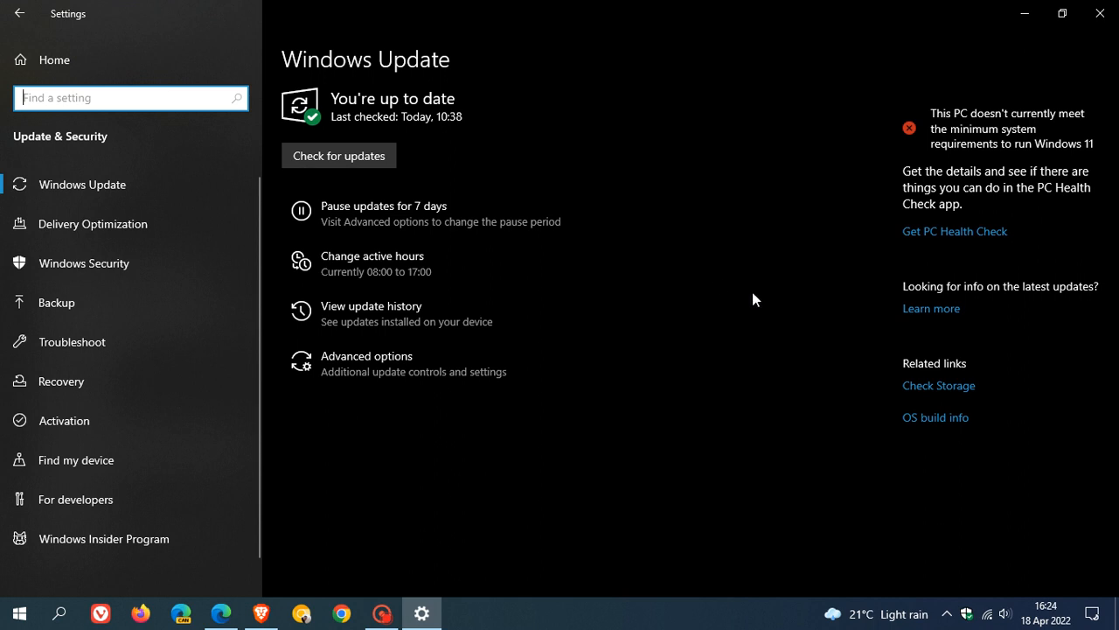
mouse_move(749, 300)
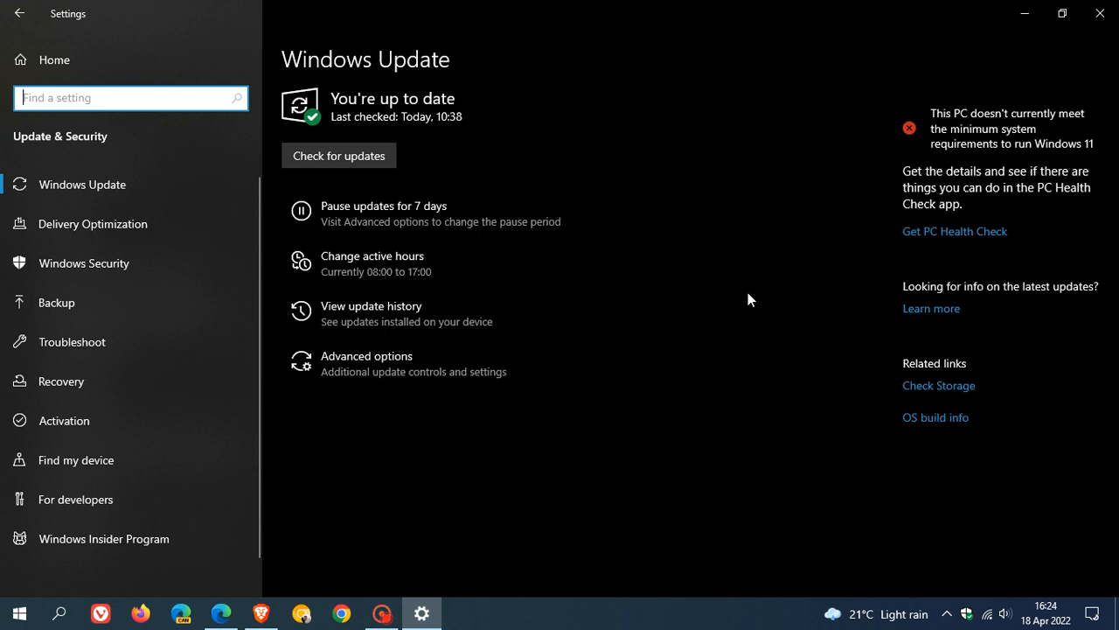
mouse_move(795, 261)
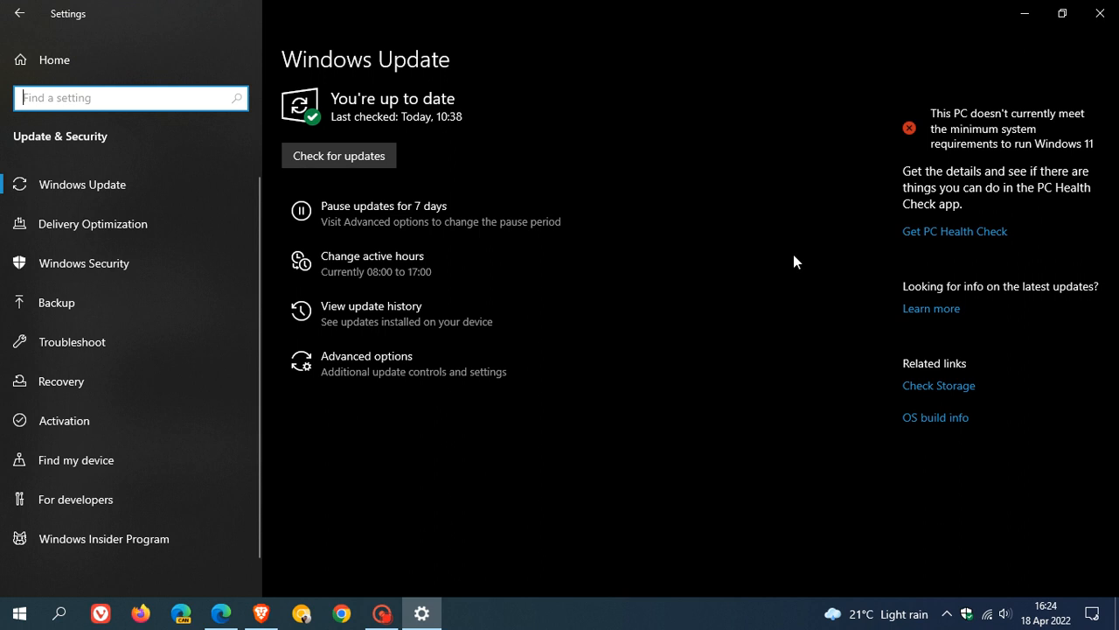
mouse_move(710, 332)
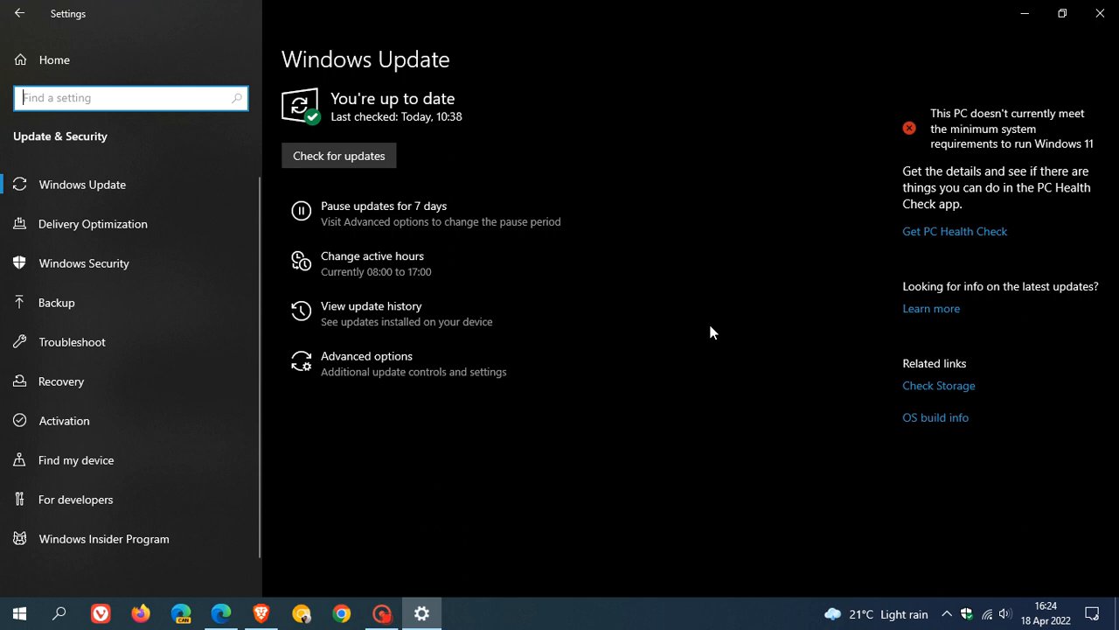
Bring the 21H2 release health article back to the front in Edge
click(221, 612)
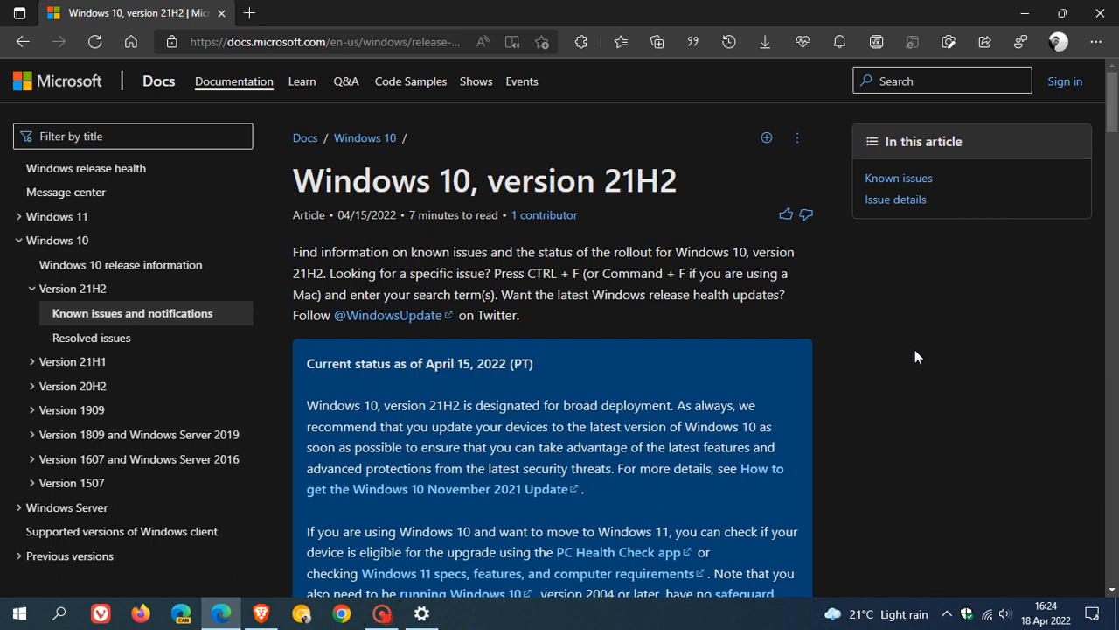
mouse_move(885, 326)
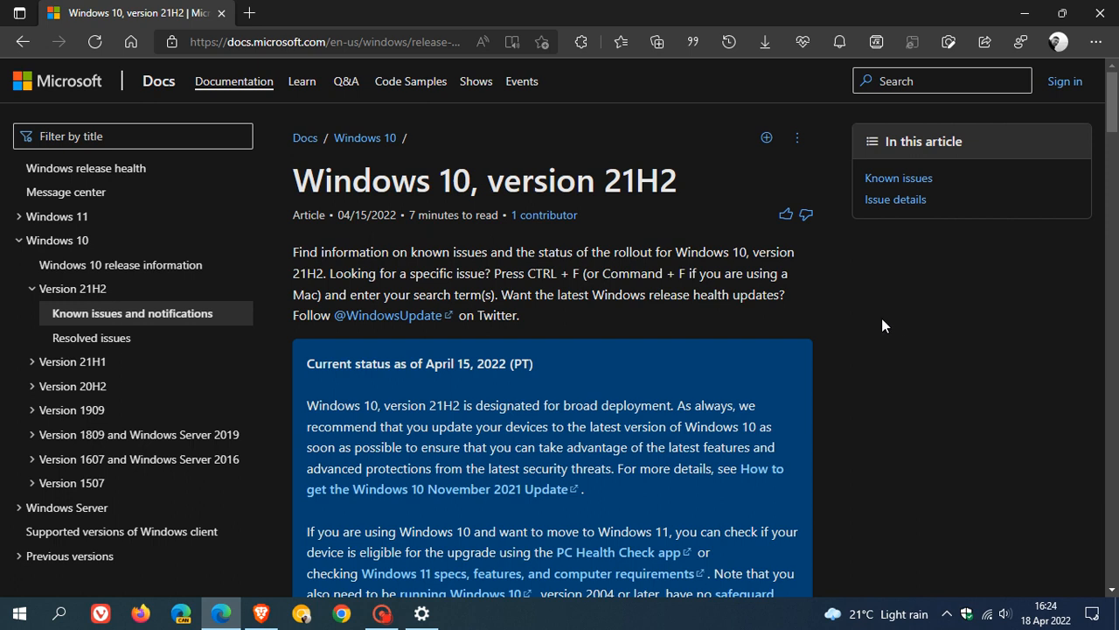
mouse_move(861, 301)
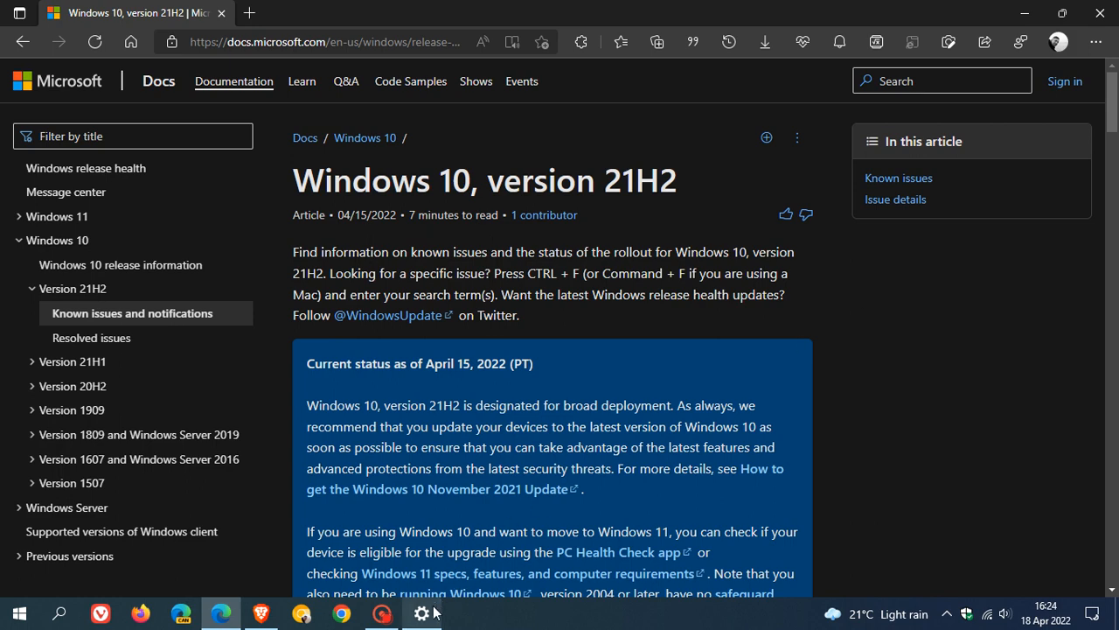
Bring the Windows Update settings page back in front of the Docs article
click(421, 612)
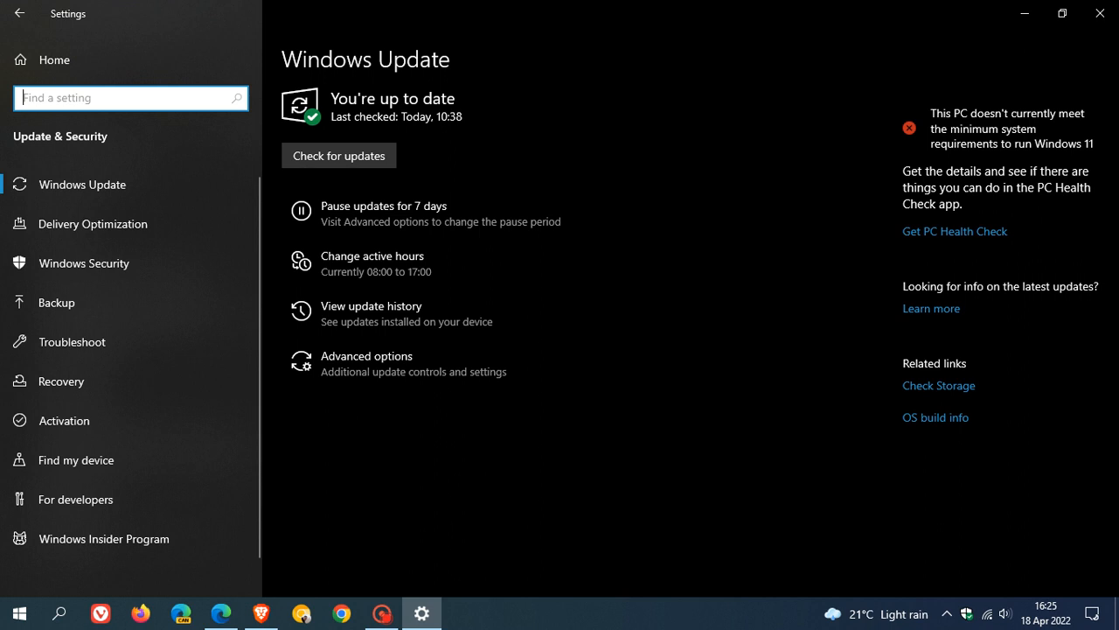
mouse_move(822, 290)
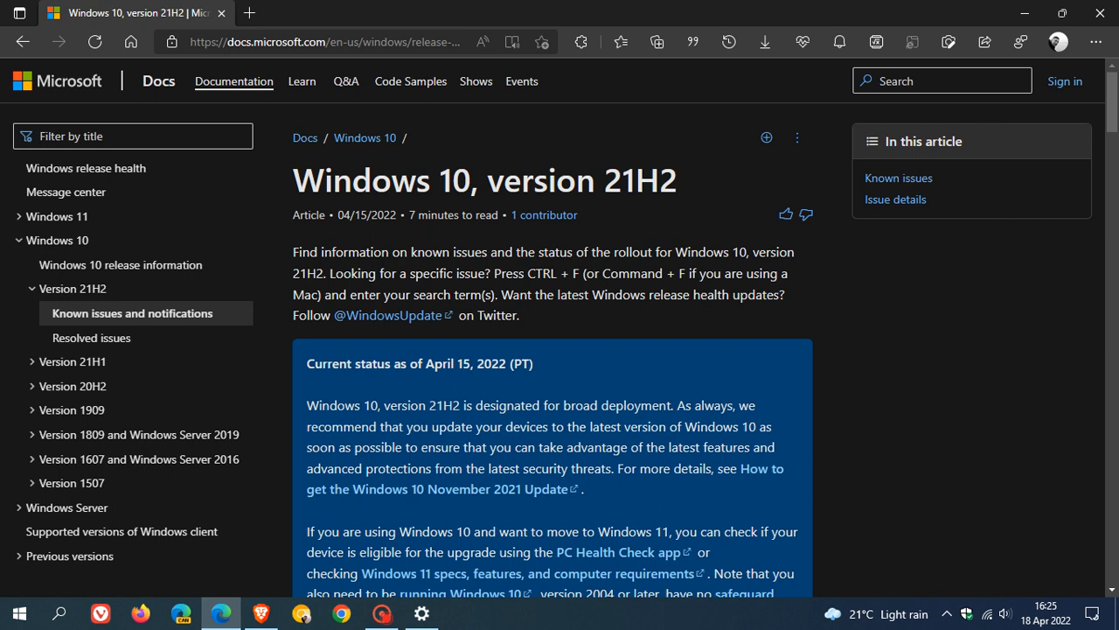
mouse_move(955, 487)
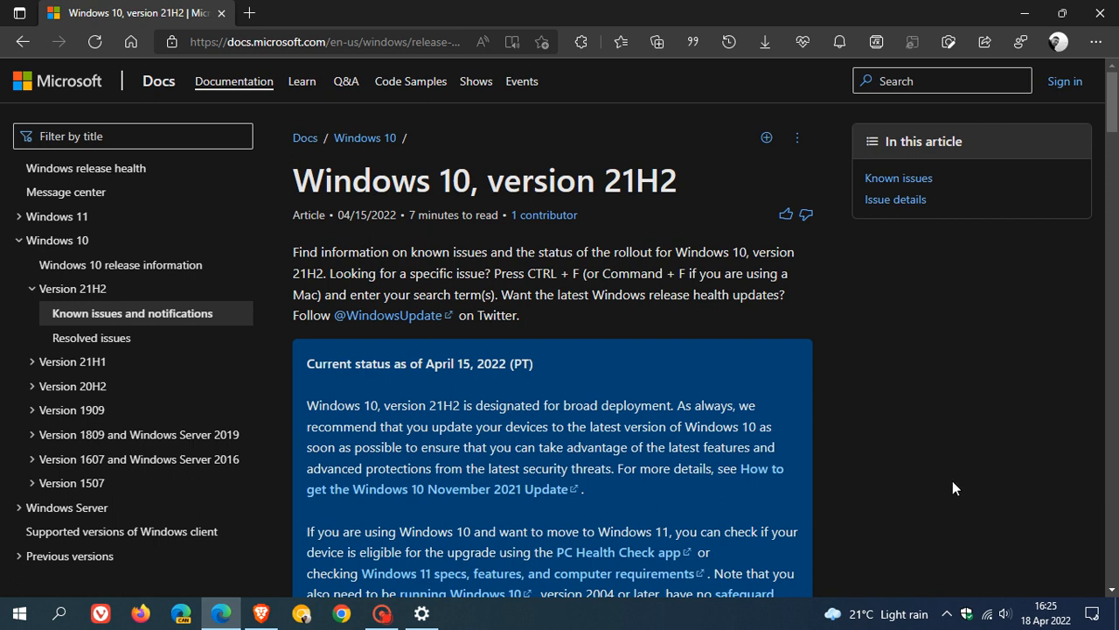
mouse_move(475, 602)
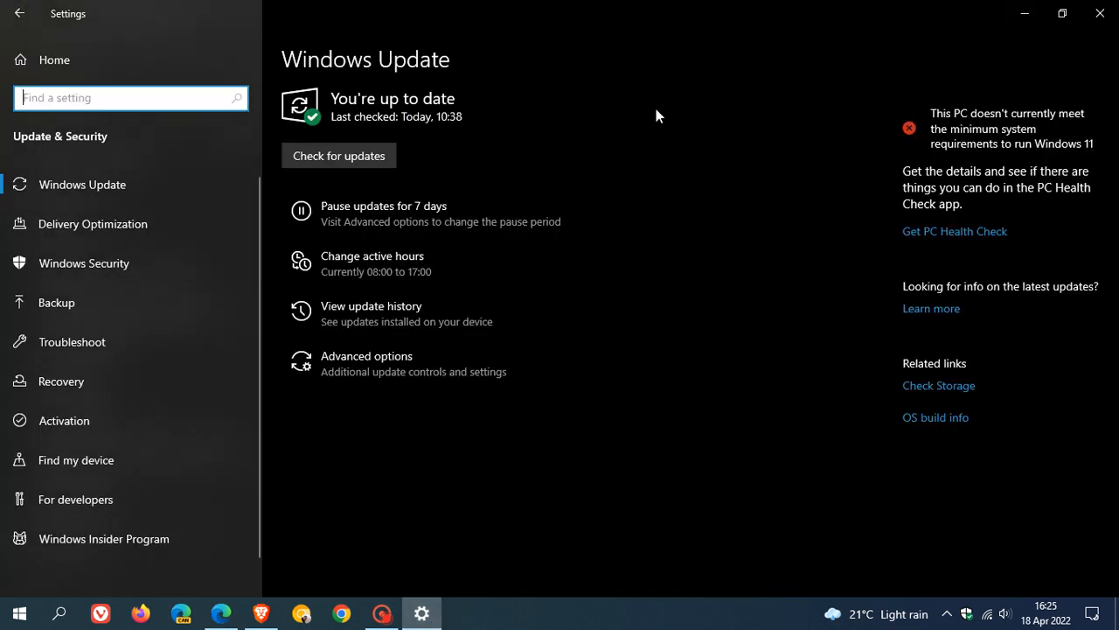
mouse_move(680, 187)
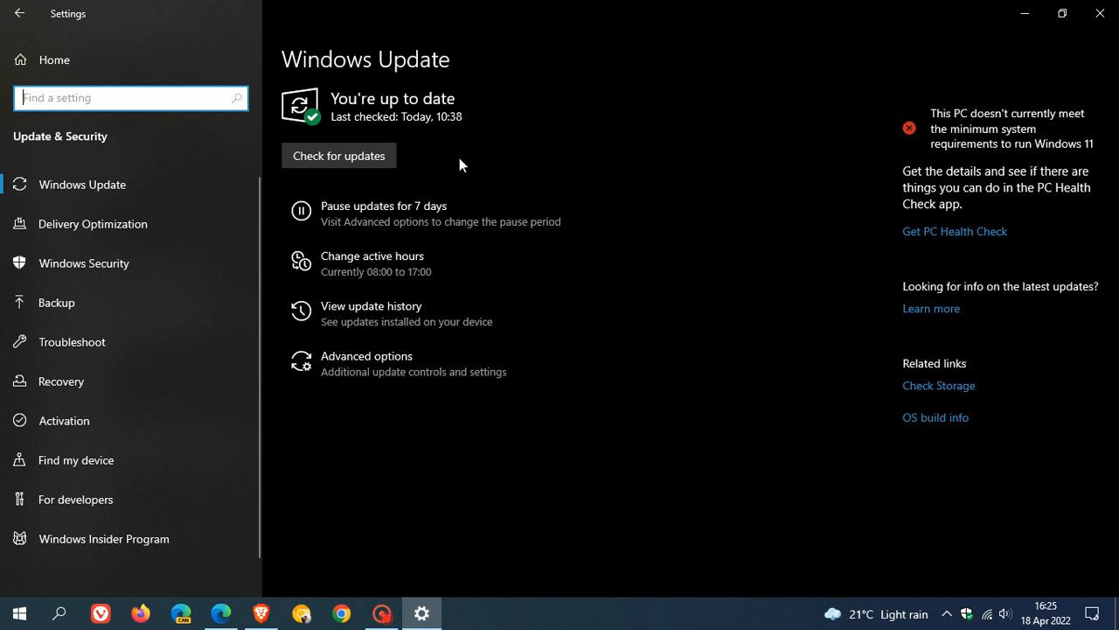
mouse_move(475, 129)
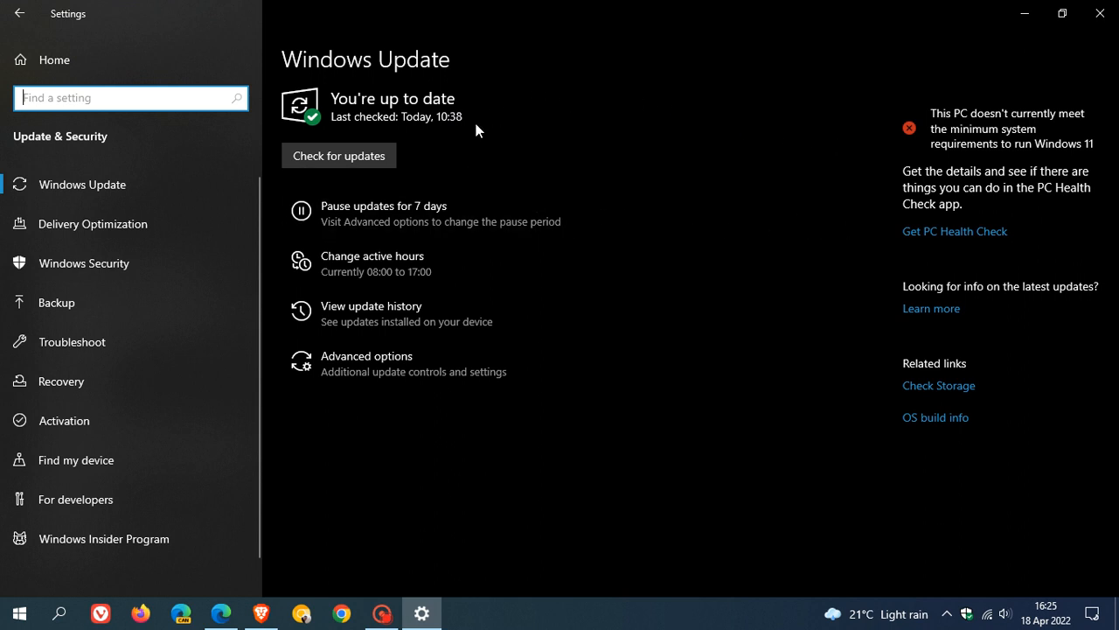
mouse_move(706, 148)
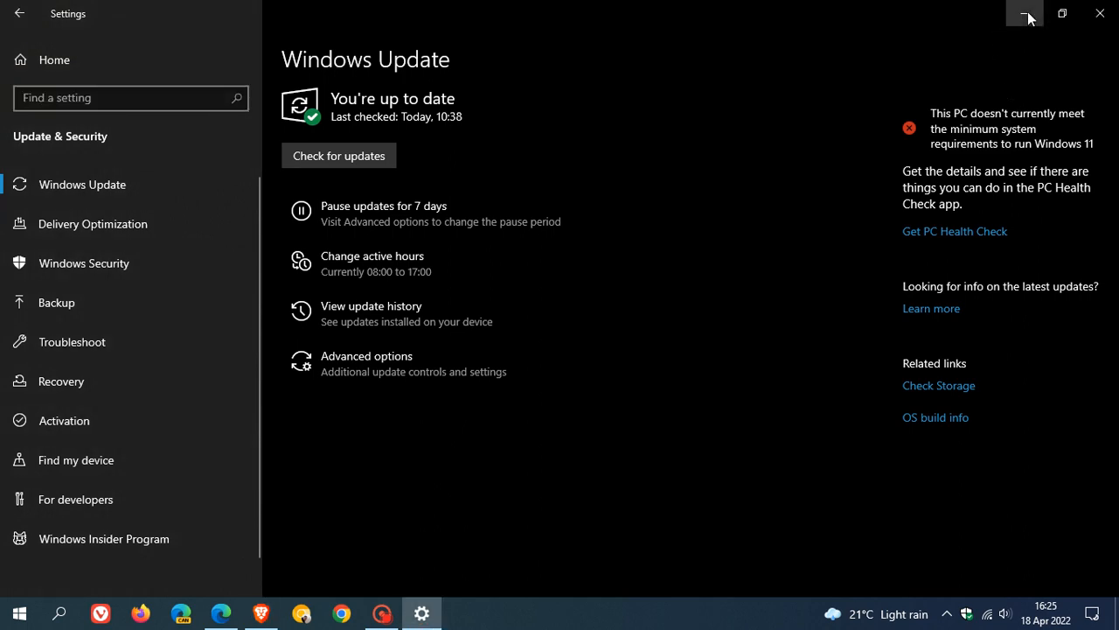
Minimize Windows Settings so only the desktop shows
click(1025, 14)
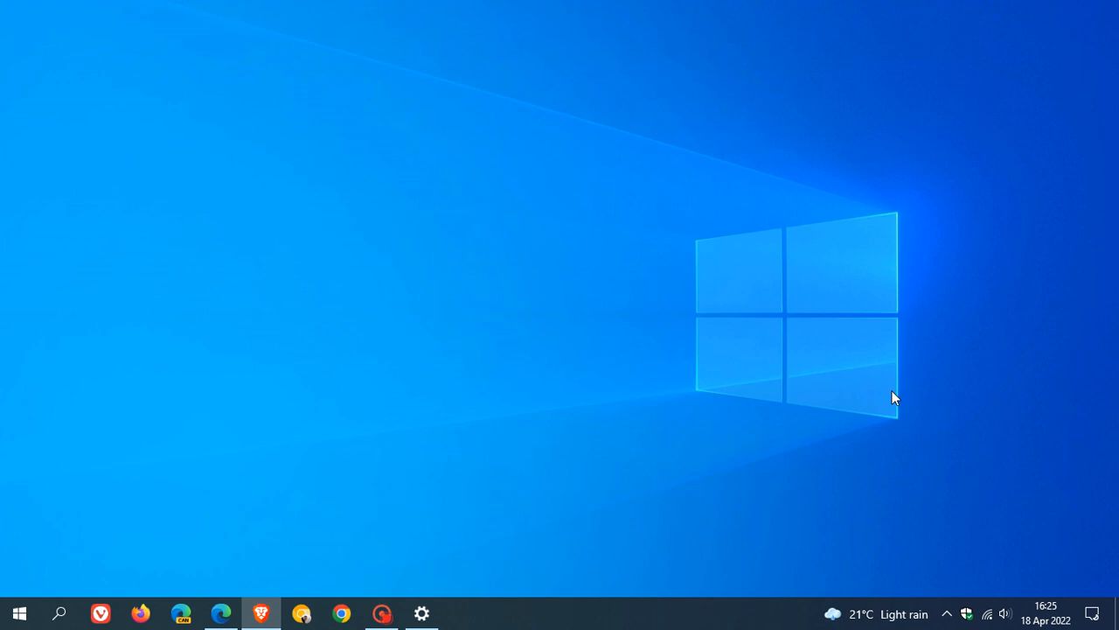
mouse_move(178, 448)
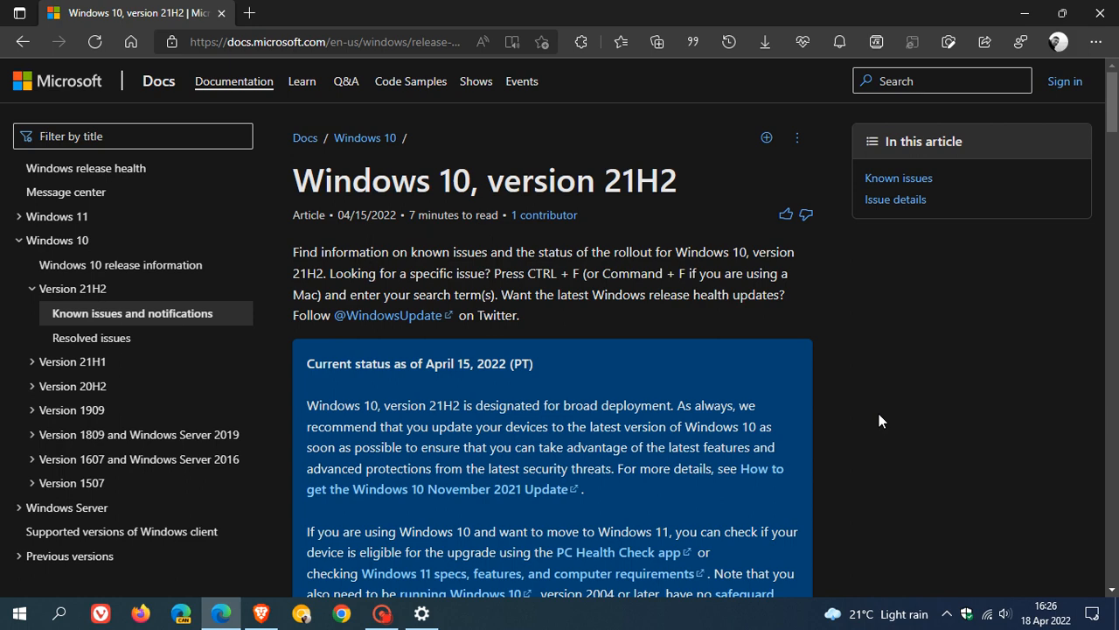
Reach the 21H2 Current status notice in Docs, then bring up Windows search from the desktop
scroll(down, 3)
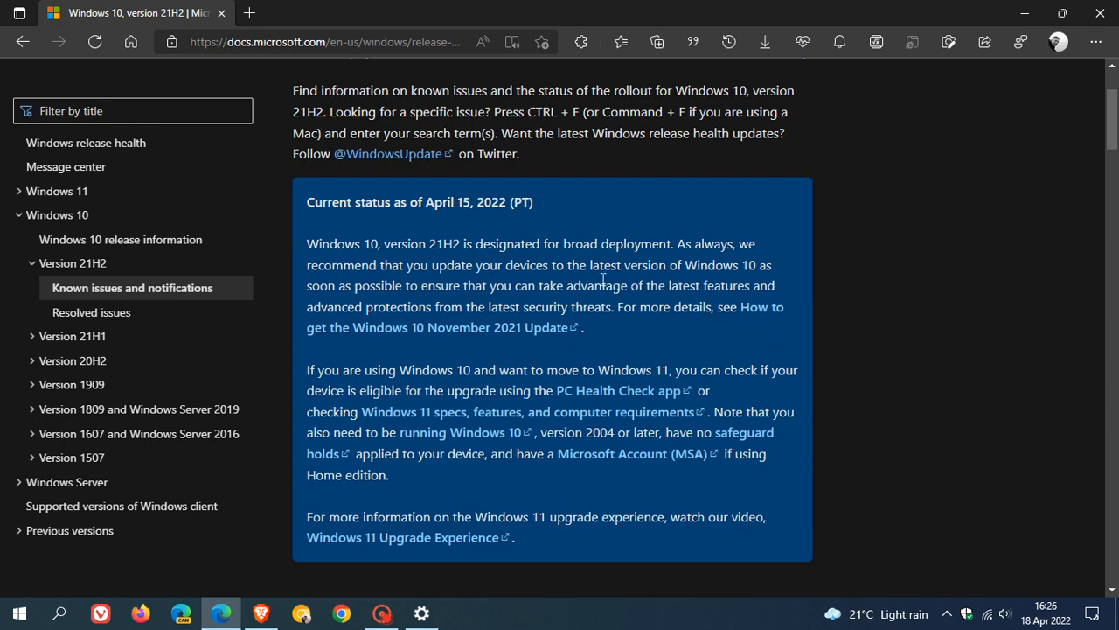
mouse_move(927, 367)
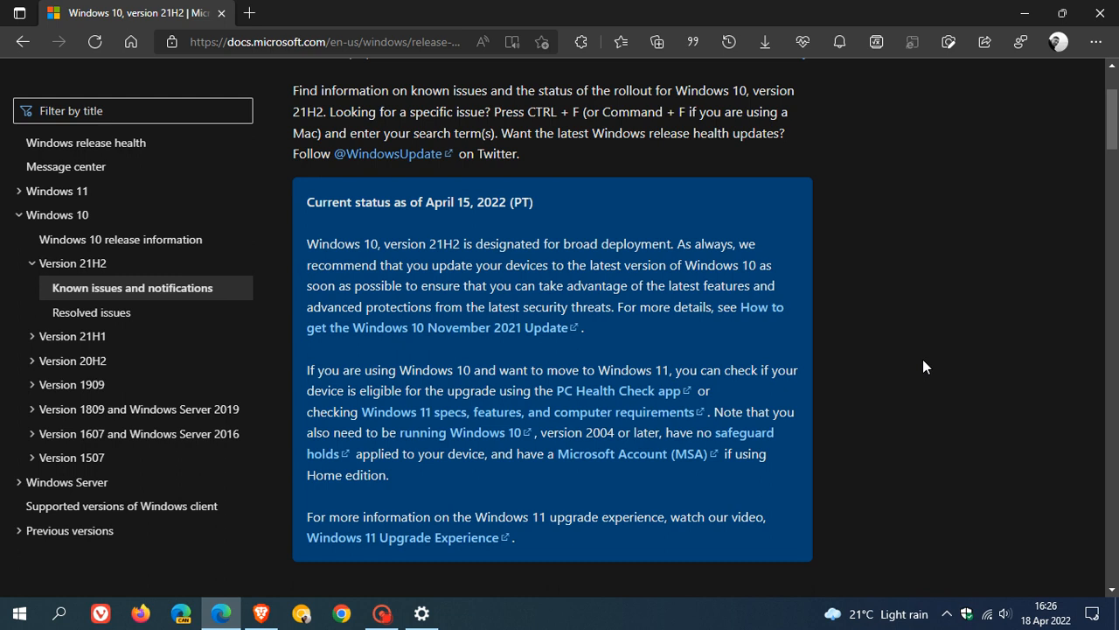
mouse_move(511, 321)
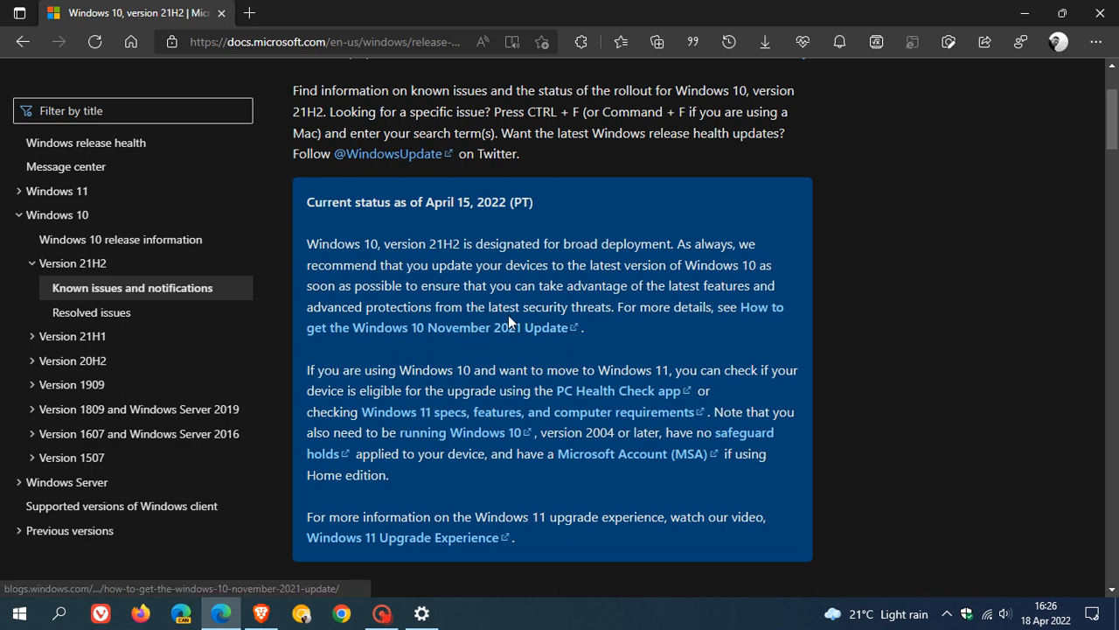
mouse_move(595, 327)
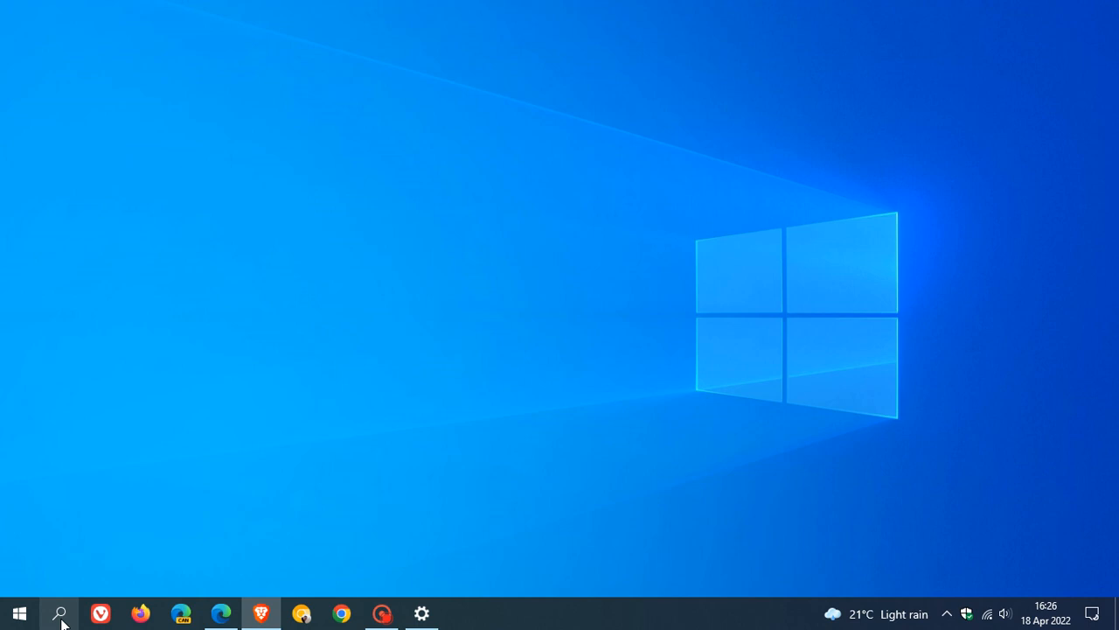
click(59, 612)
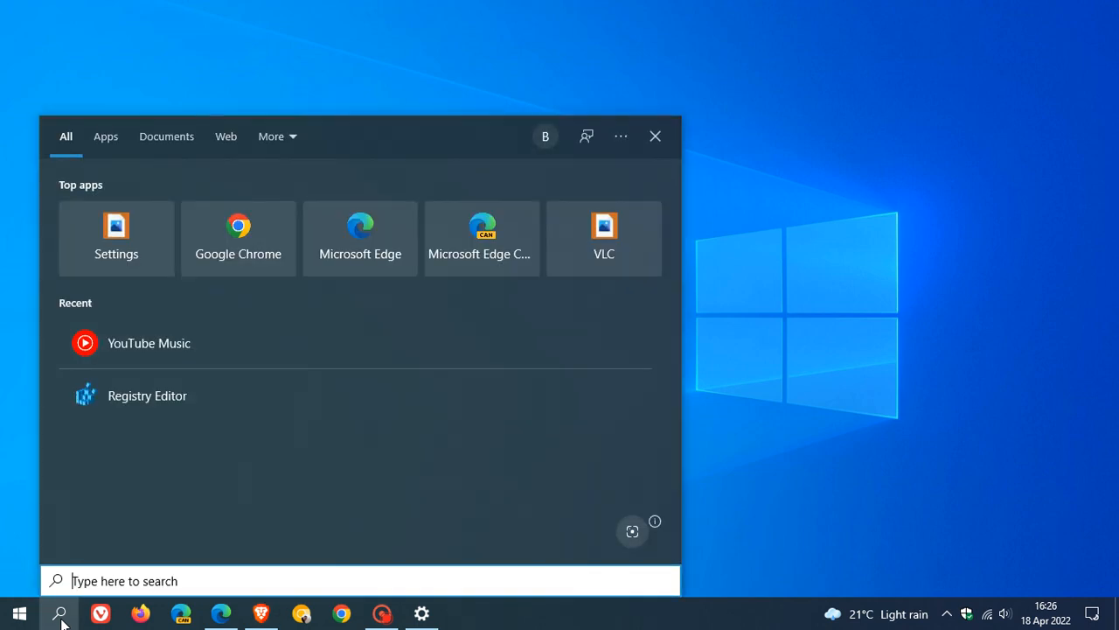
Launch winver from search to show About Windows: version 21H2, OS Build 19044.1645
text(winve)
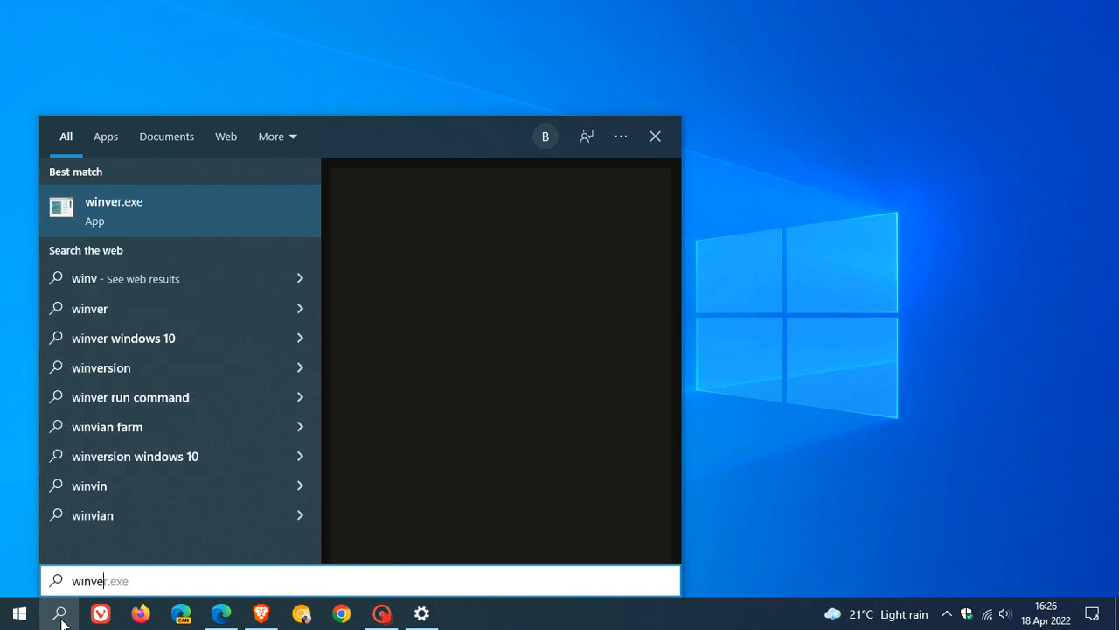
click(114, 210)
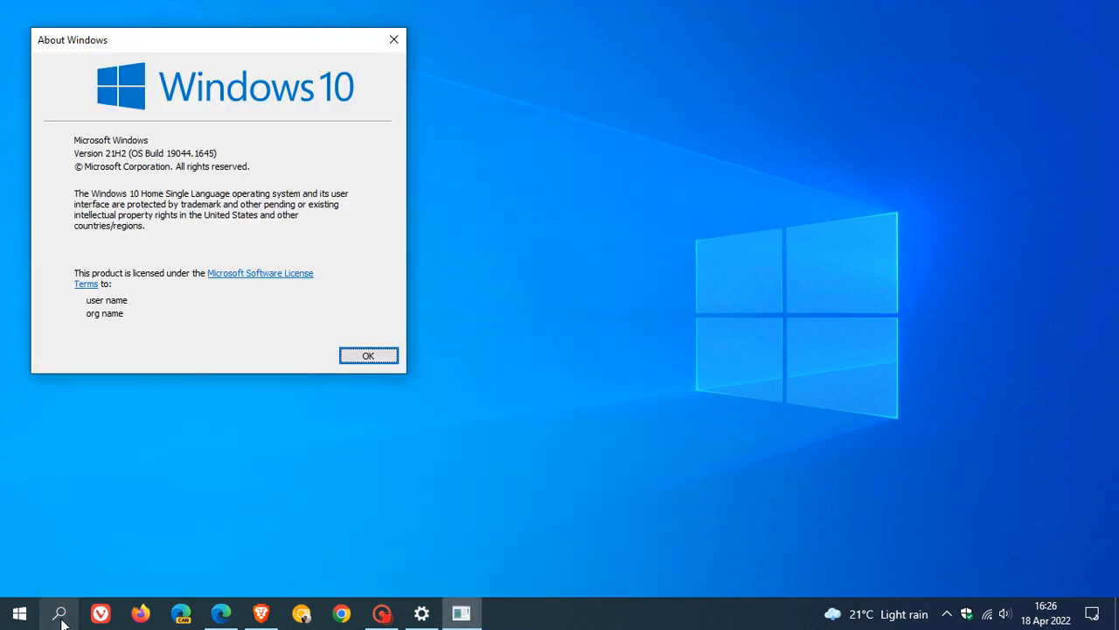
mouse_move(226, 56)
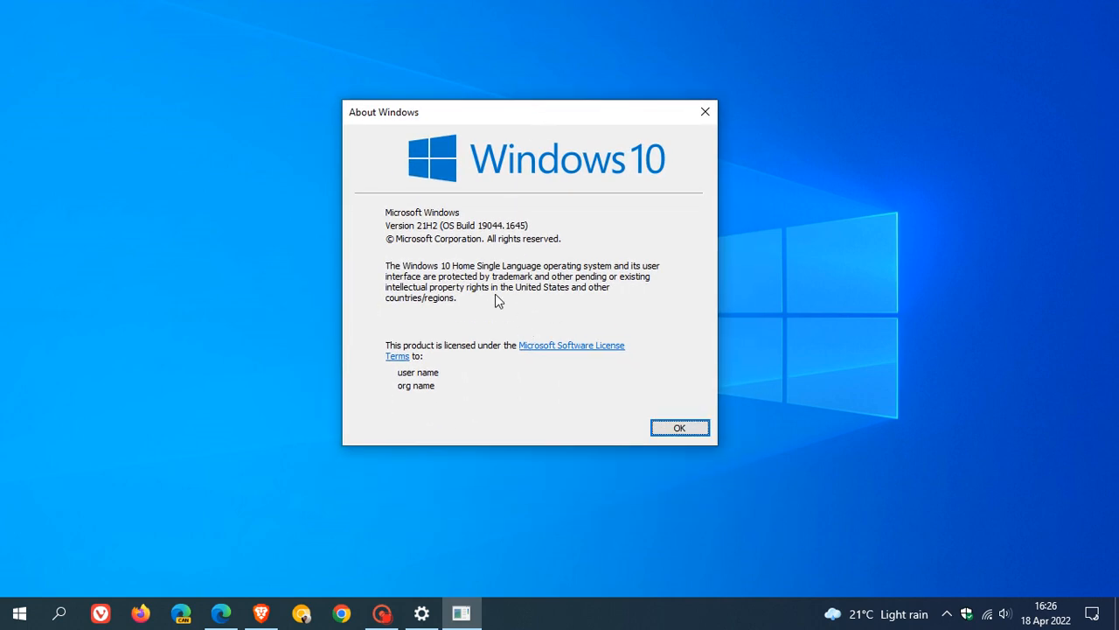
mouse_move(428, 214)
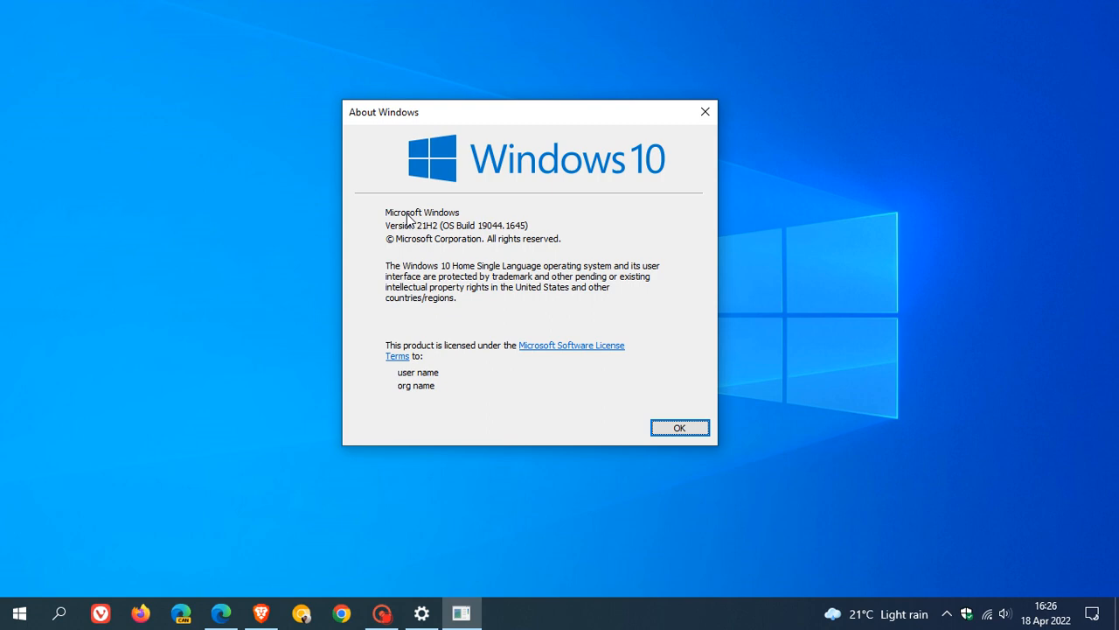
mouse_move(427, 237)
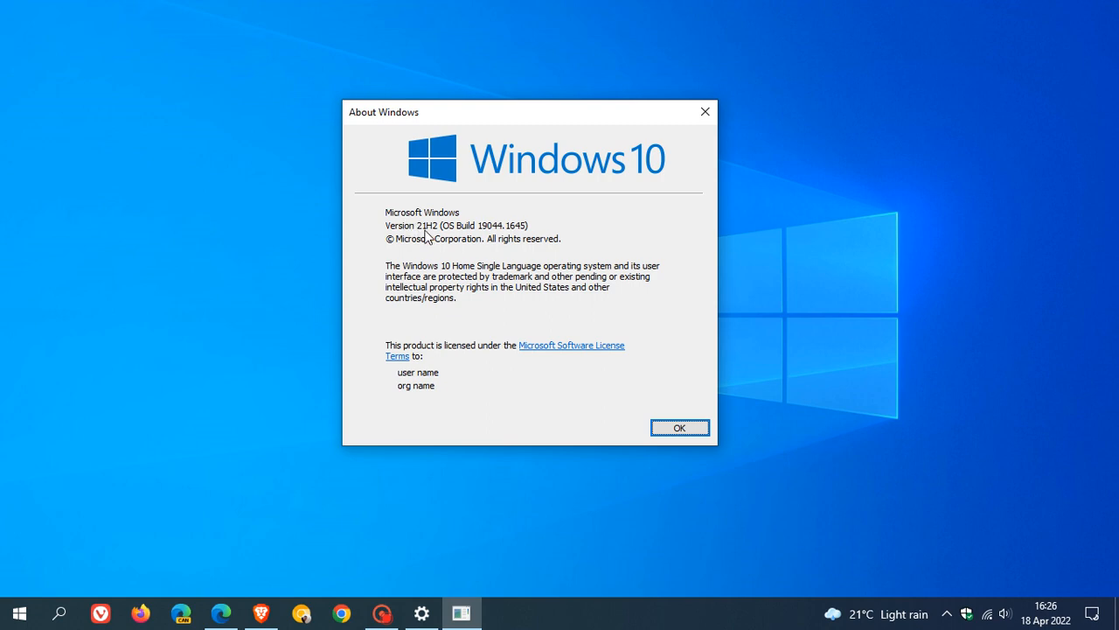
mouse_move(444, 244)
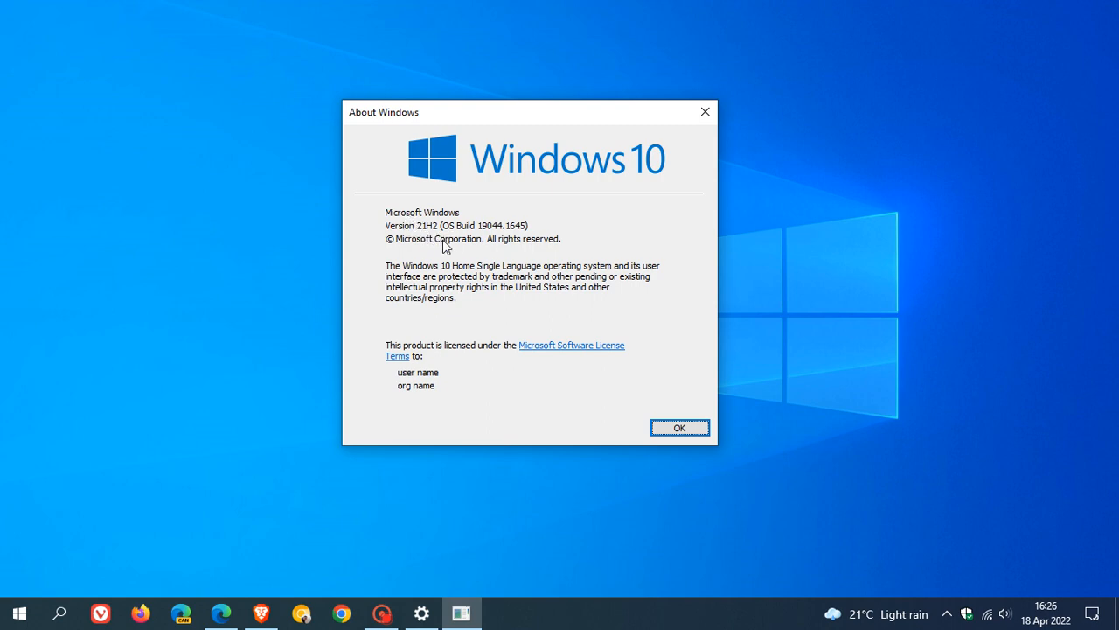
Restore the Windows Update page briefly, then minimize Settings to leave a clear desktop
click(679, 426)
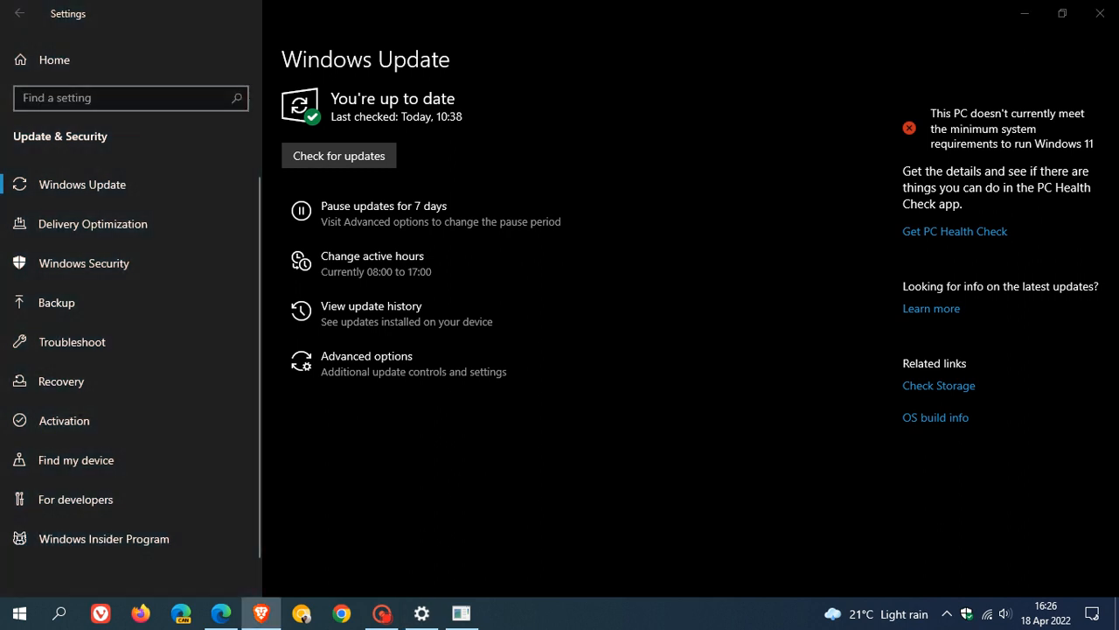
mouse_move(731, 446)
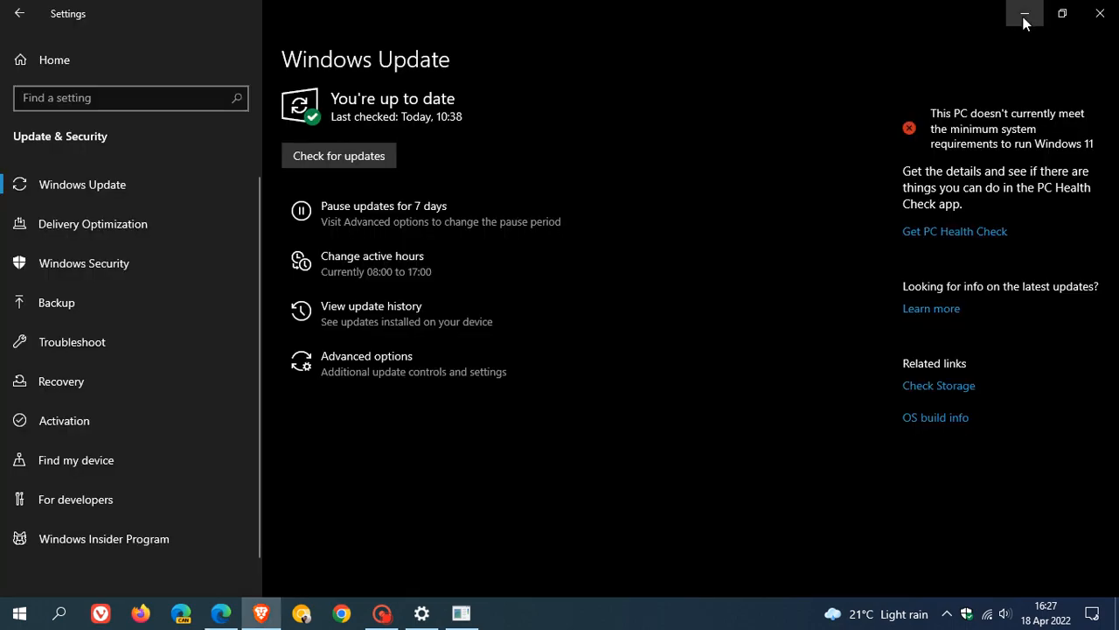
click(1024, 14)
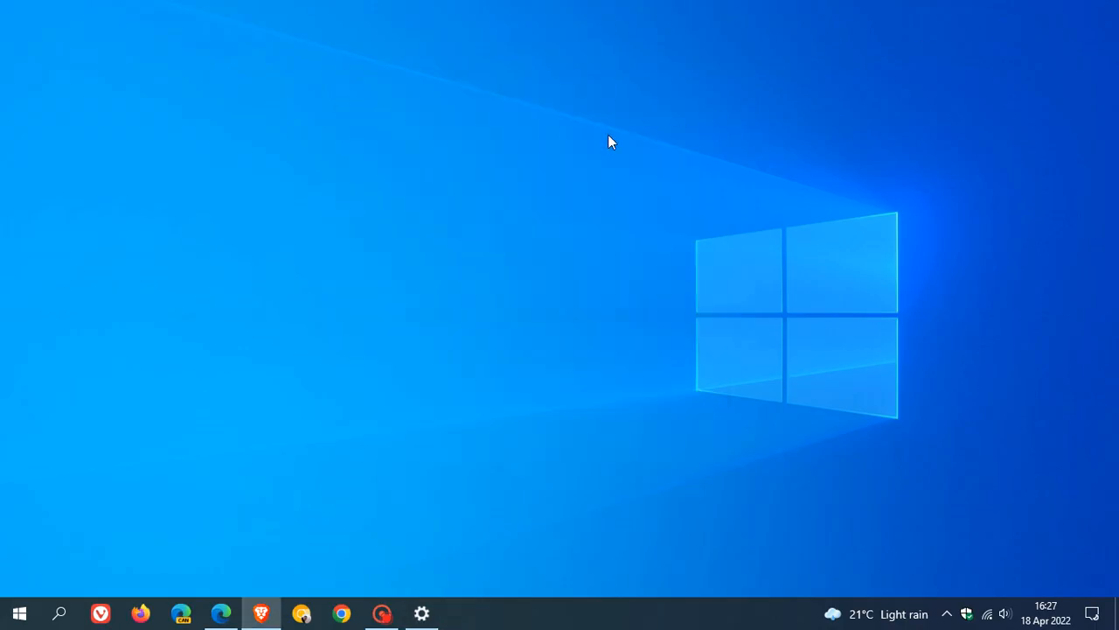